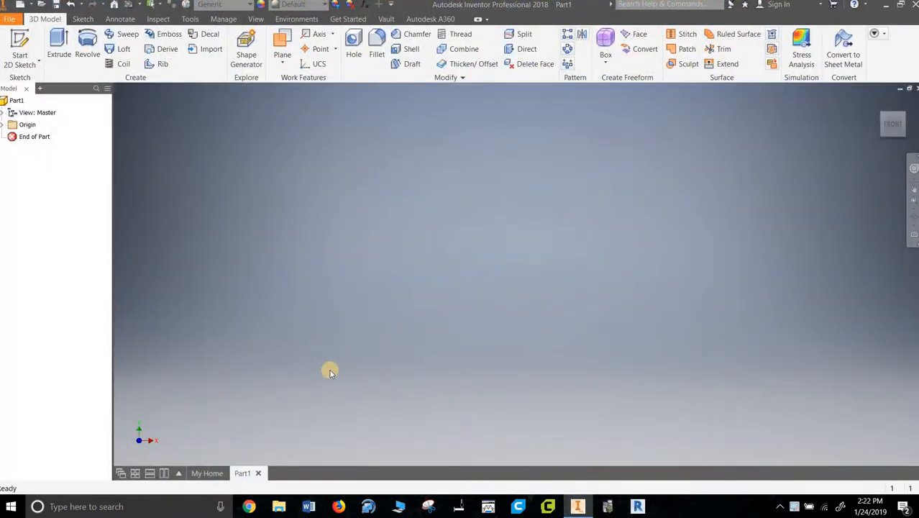
mouse_move(194, 263)
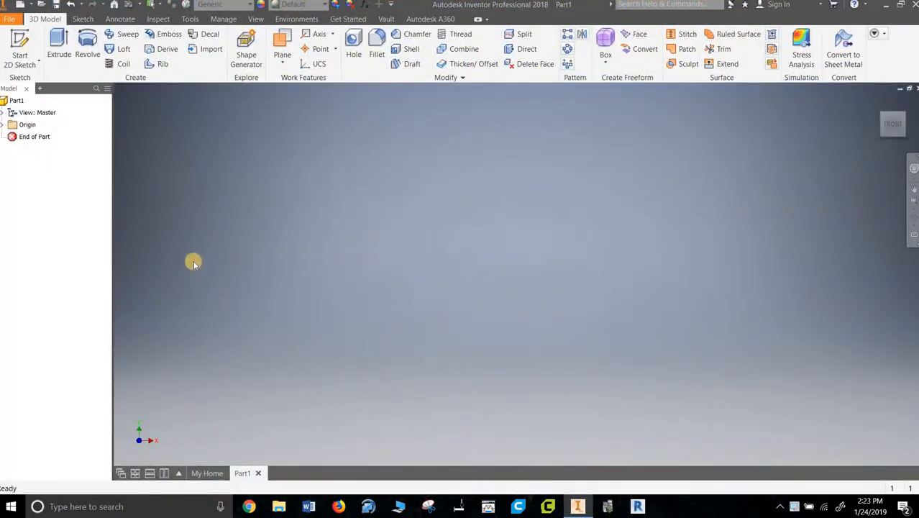
mouse_move(190, 234)
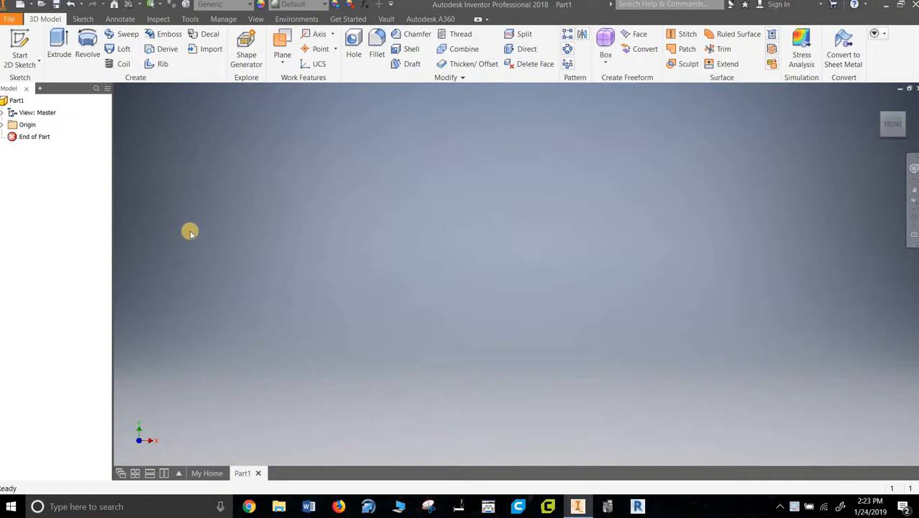
mouse_move(151, 184)
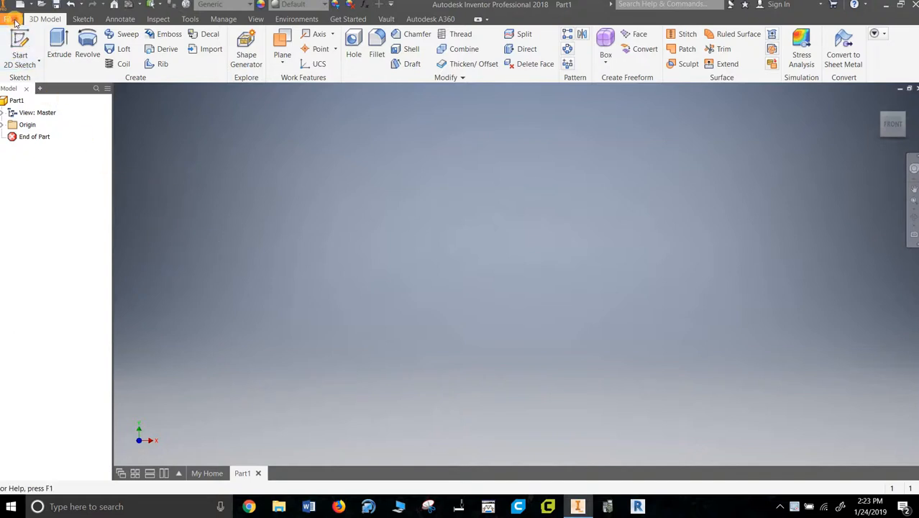
left_click(9, 19)
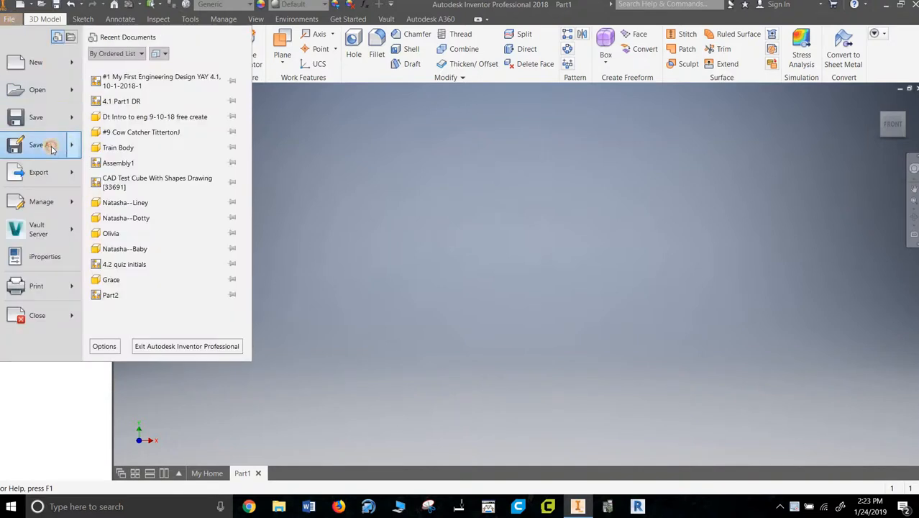
left_click(36, 144)
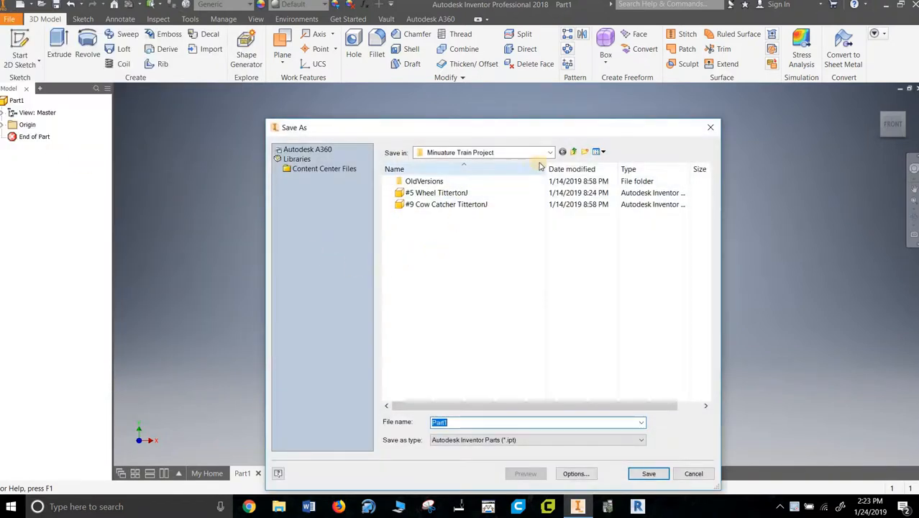
left_click(550, 152)
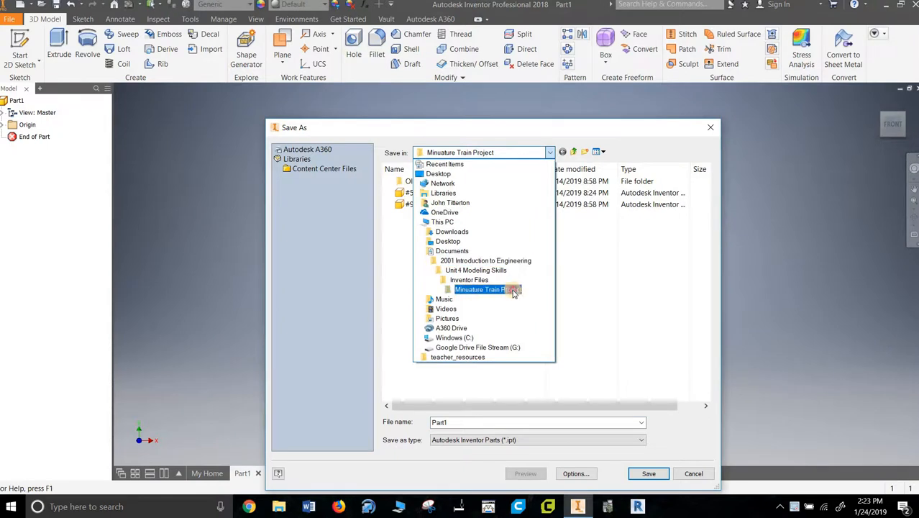
left_click(488, 289)
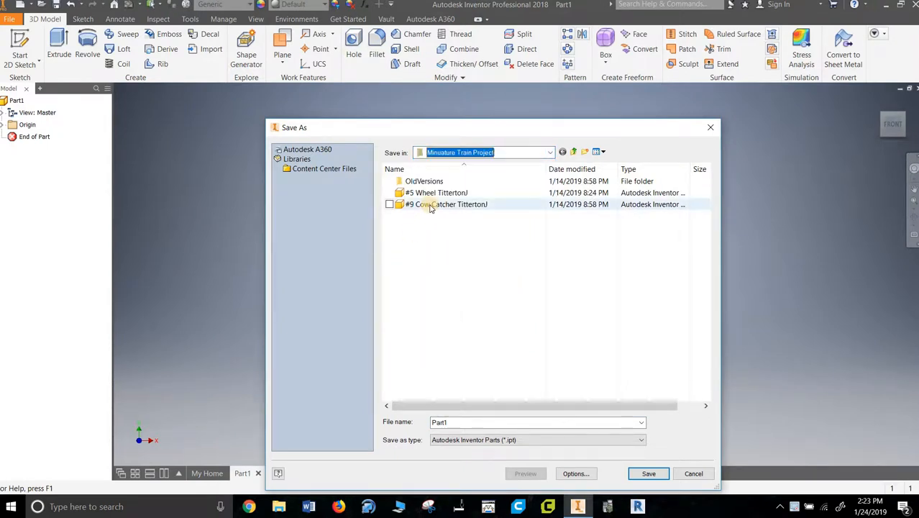
left_click(446, 204)
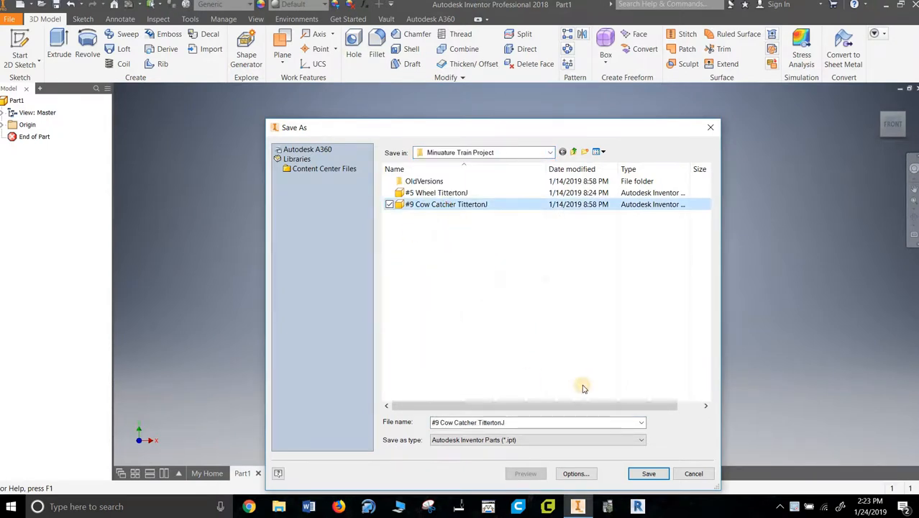
left_click(648, 474)
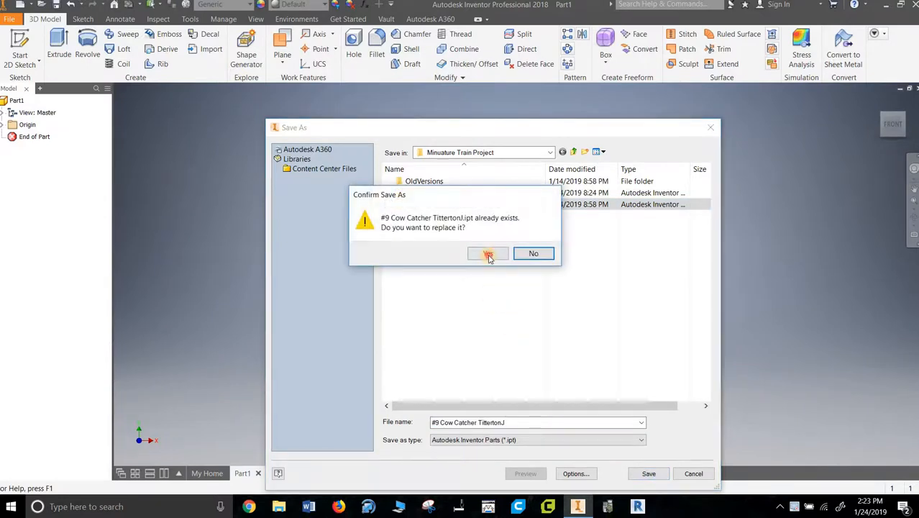
left_click(487, 253)
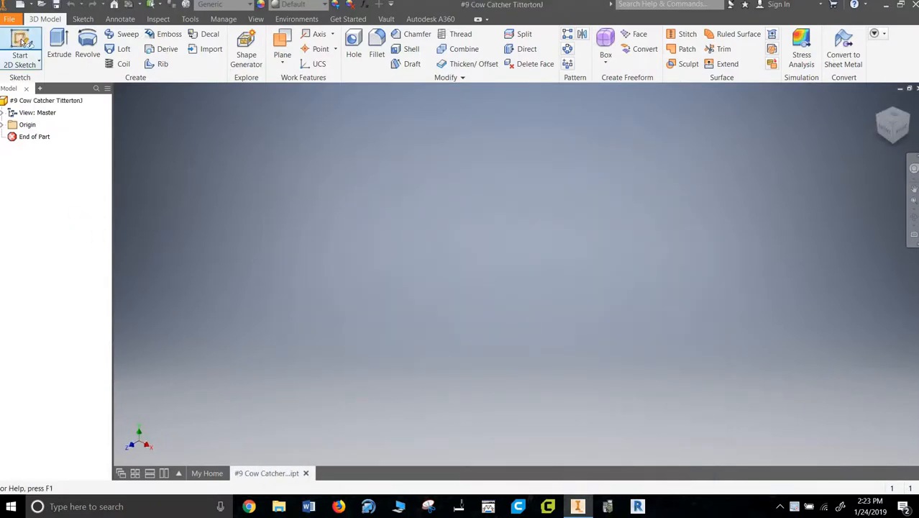
Sketch the half profile with a 0.900 base, 1.000 tall edge, 0.250 short edge and closing slope
left_click(20, 45)
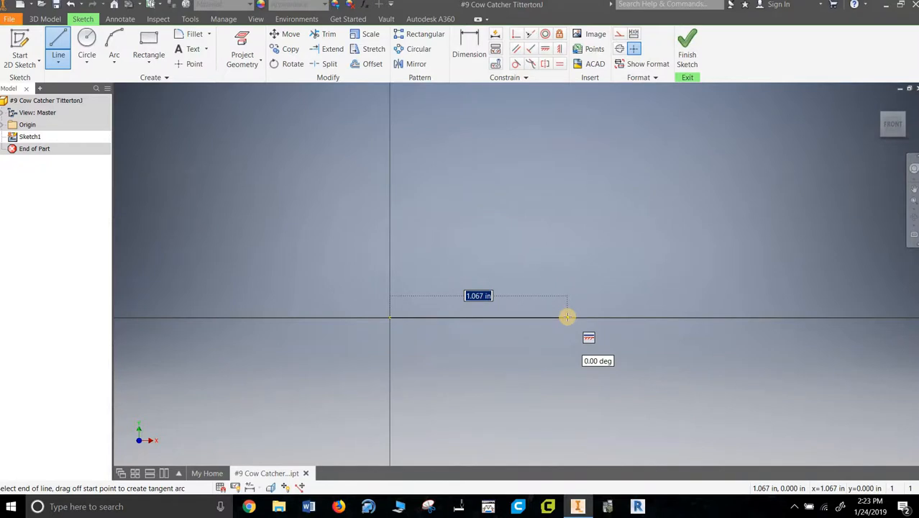
type("0.")
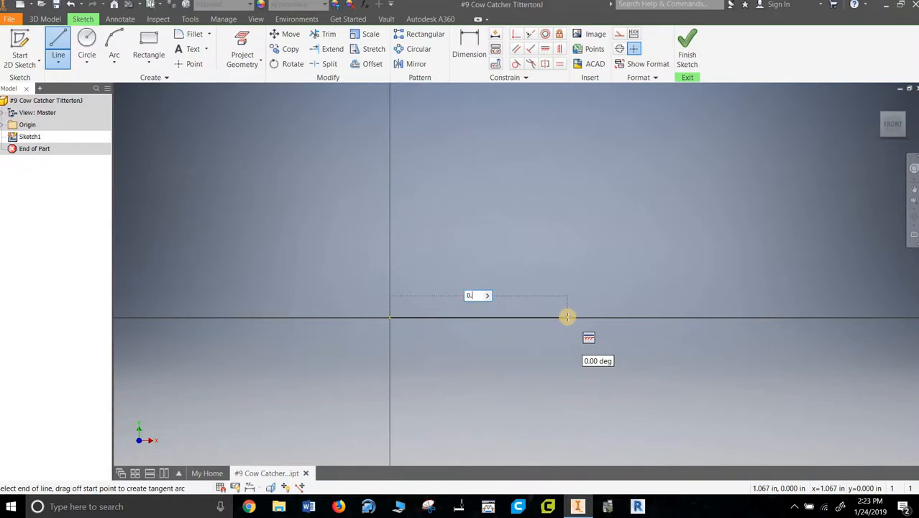
left_click_drag(568, 317, 423, 245)
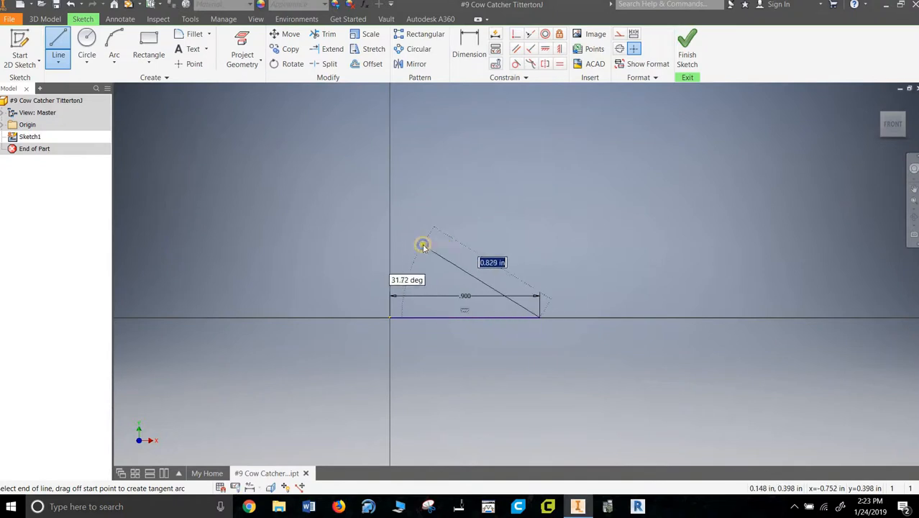
key("Escape")
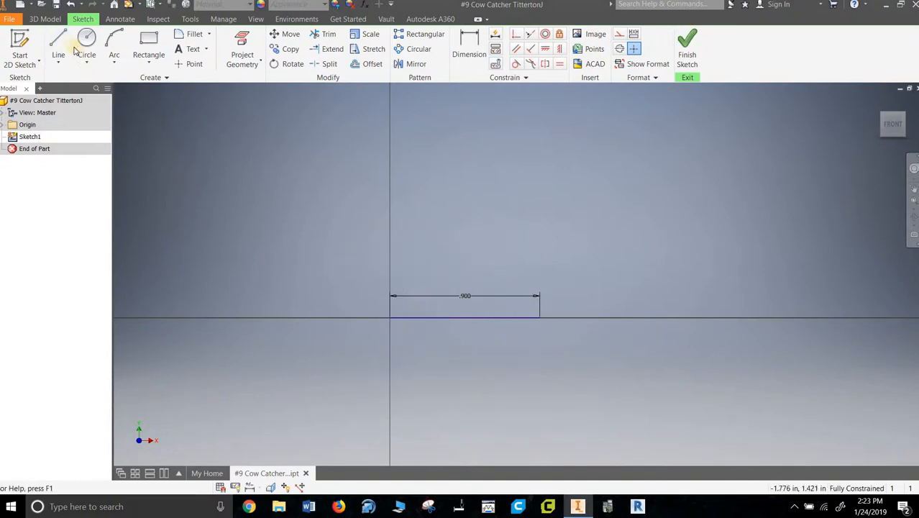
left_click(58, 47)
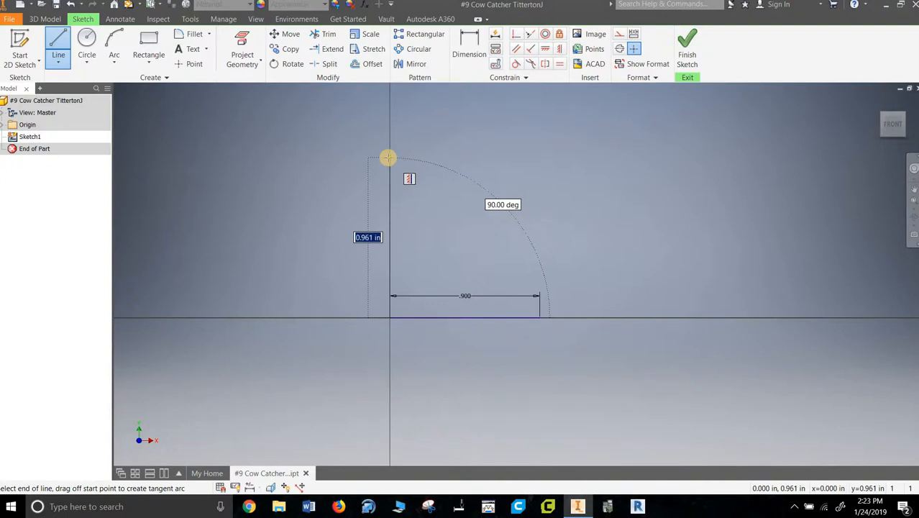
type("0.7")
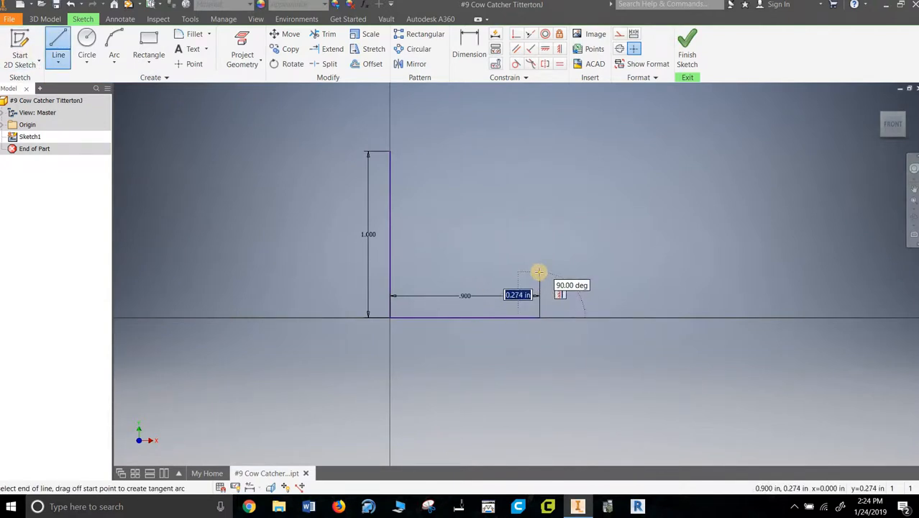
type("0.")
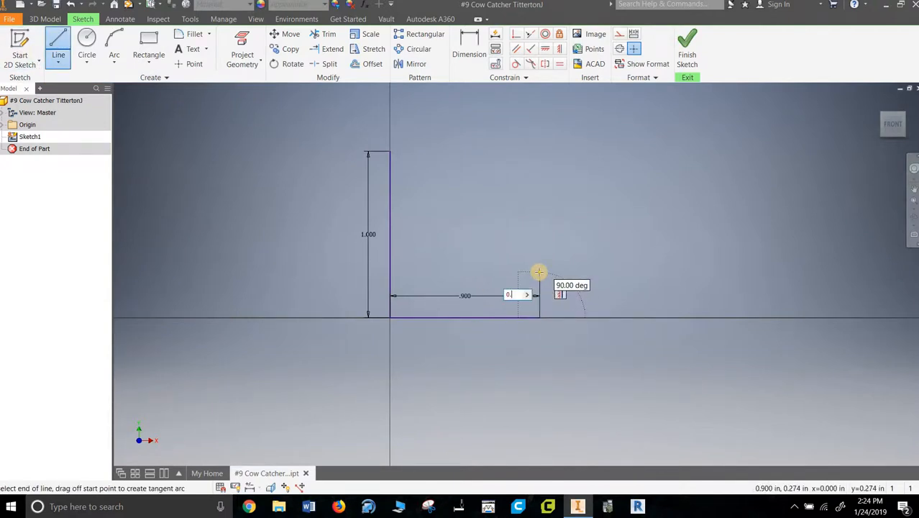
left_click_drag(539, 273, 390, 156)
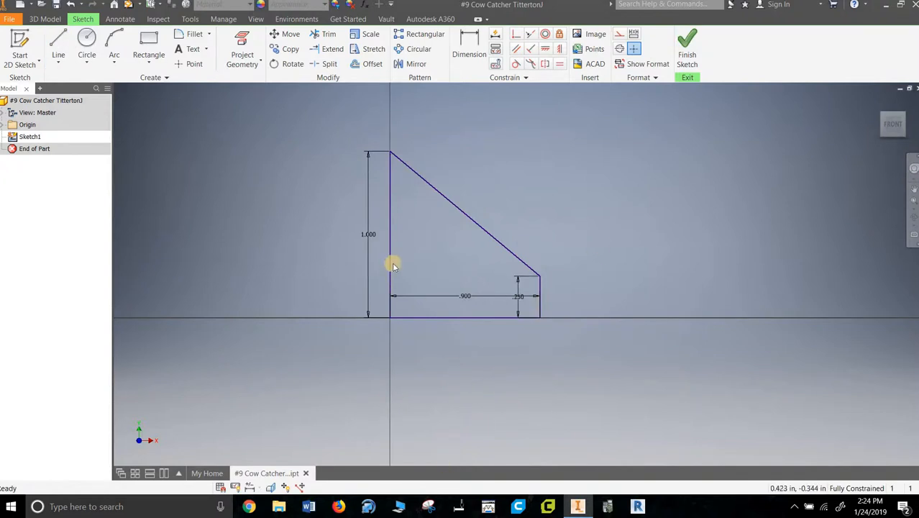
Make the tall vertical edge construction geometry and mirror the half profile across it
right_click(392, 266)
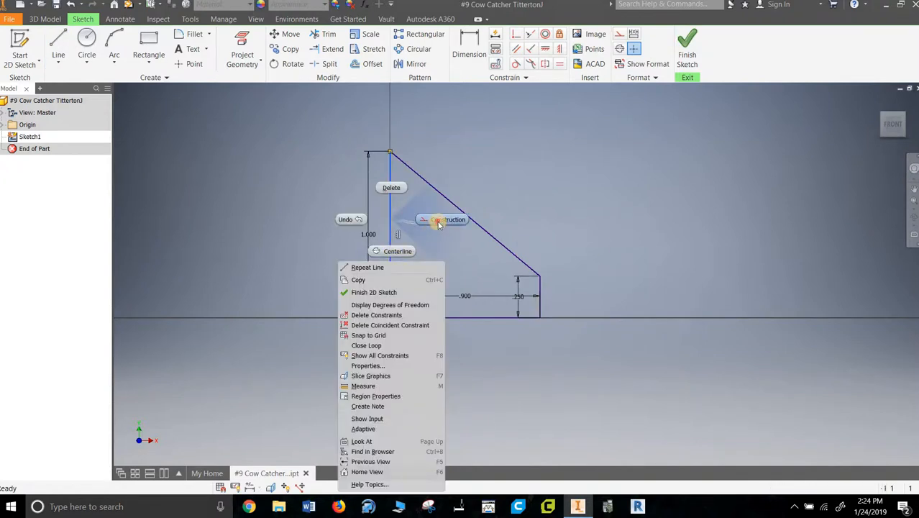
left_click(589, 379)
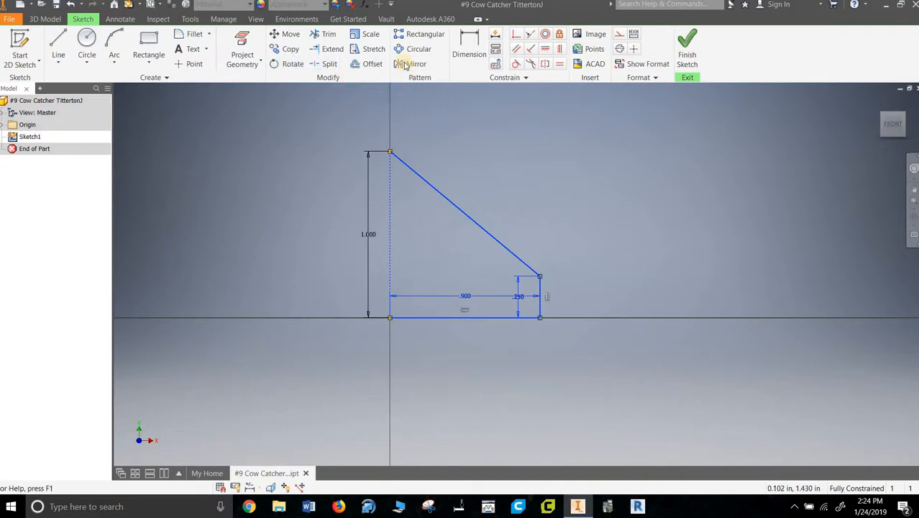
left_click(415, 63)
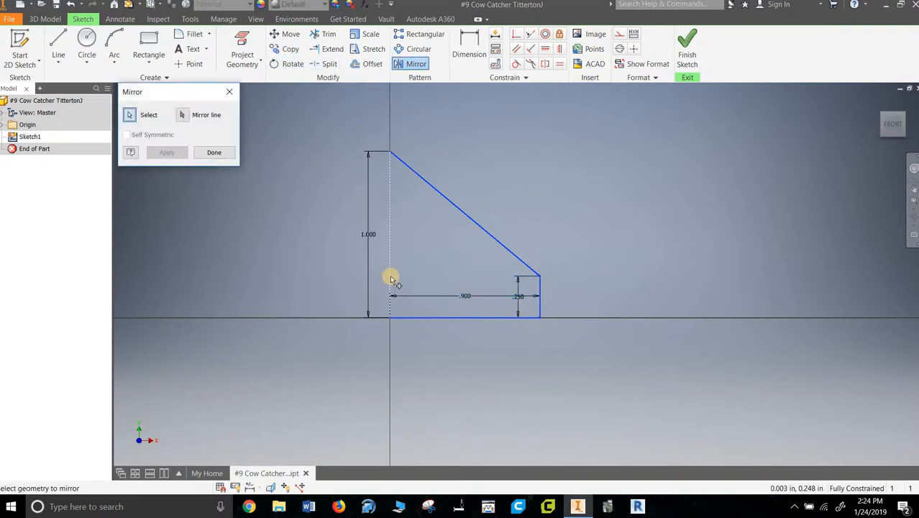
left_click(183, 115)
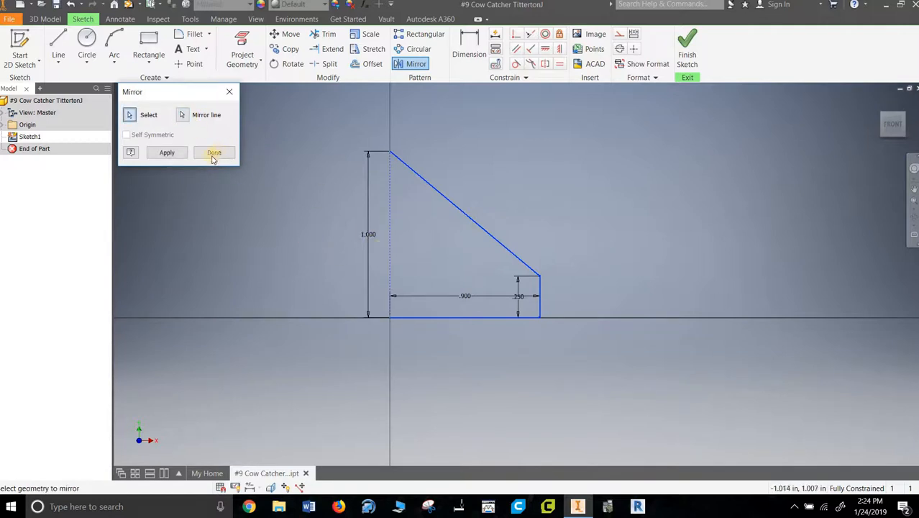
left_click(214, 151)
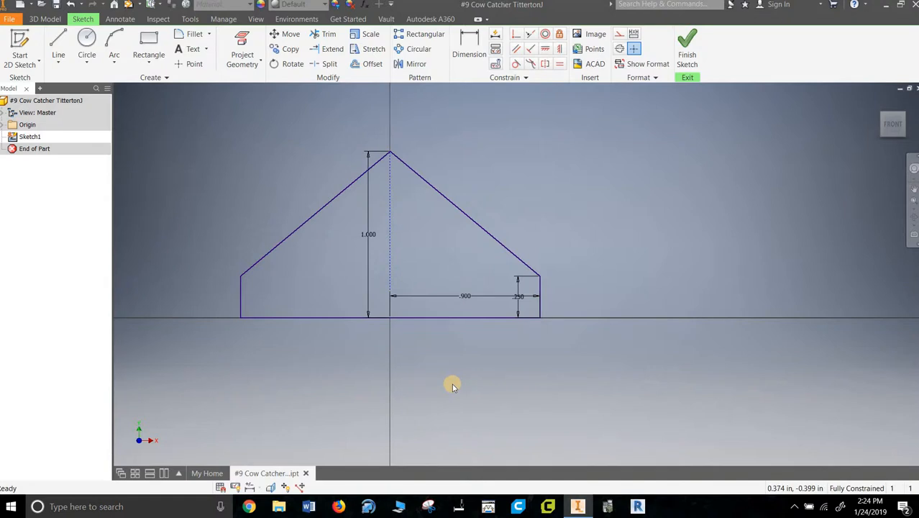
mouse_move(345, 361)
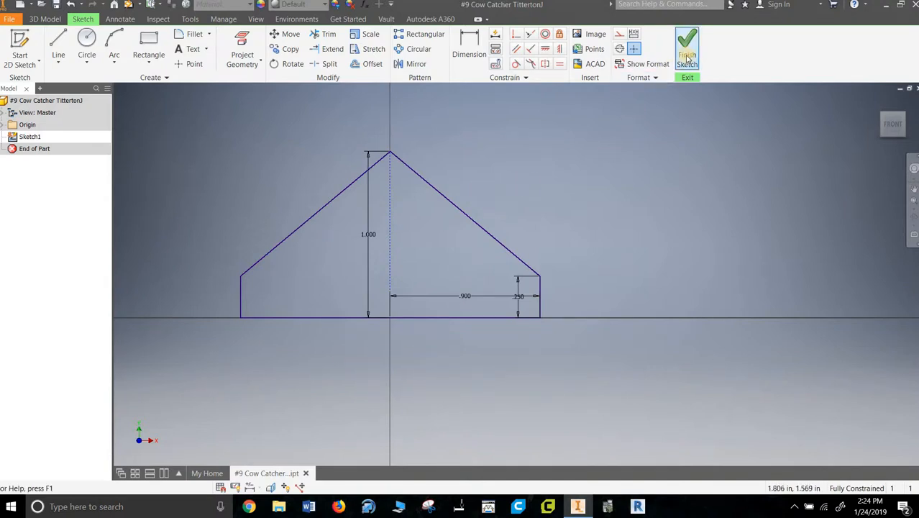
Finish Sketch1 and show the XY Plane from the Origin folder
left_click(686, 47)
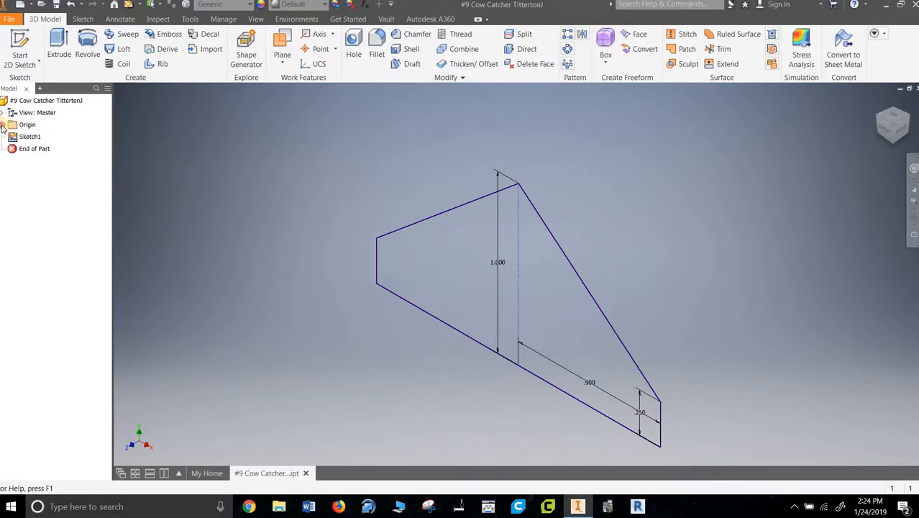
left_click(6, 125)
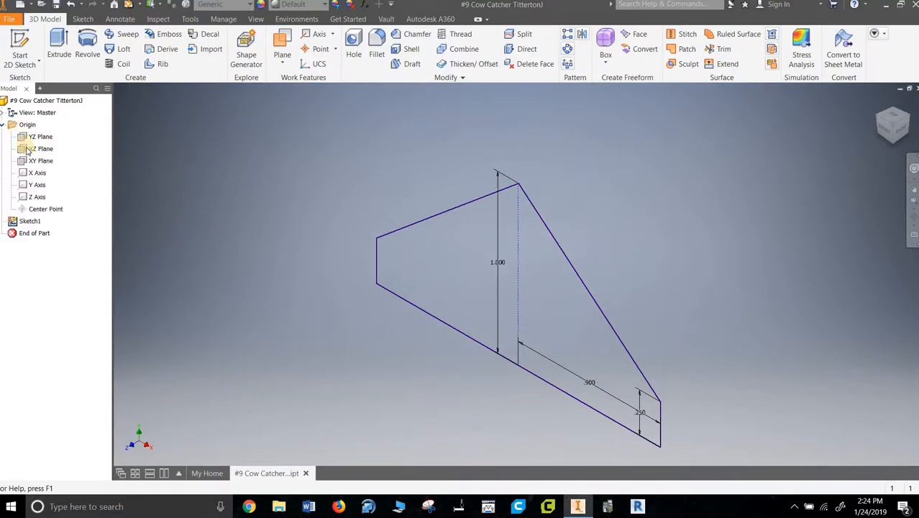
left_click(41, 160)
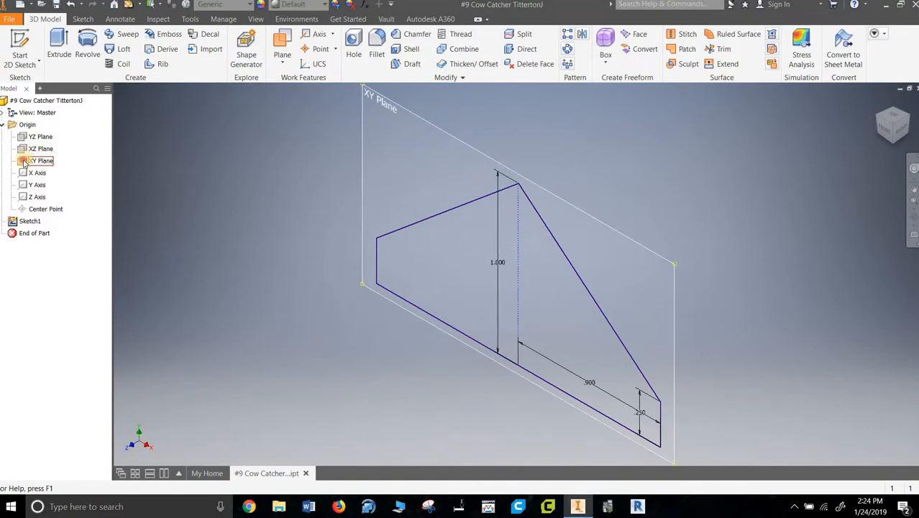
right_click(41, 160)
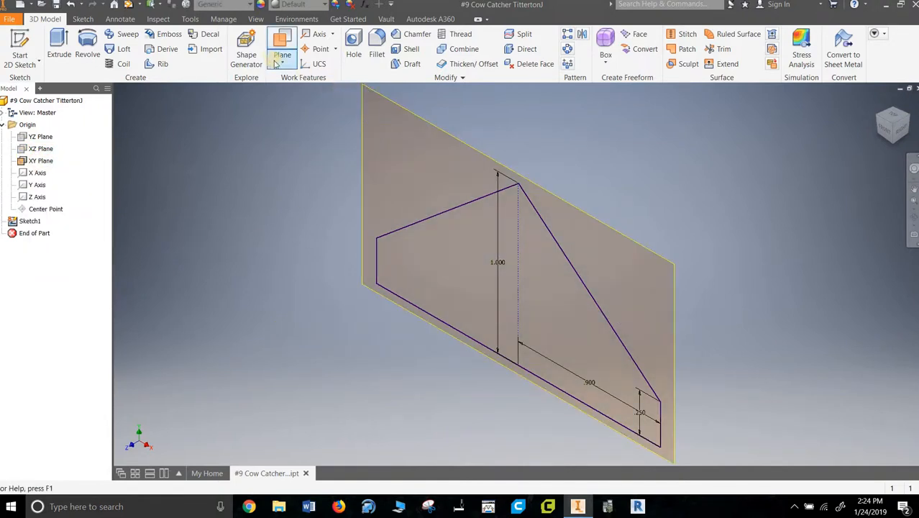
Create a work plane offset from the XY Plane
left_click(282, 56)
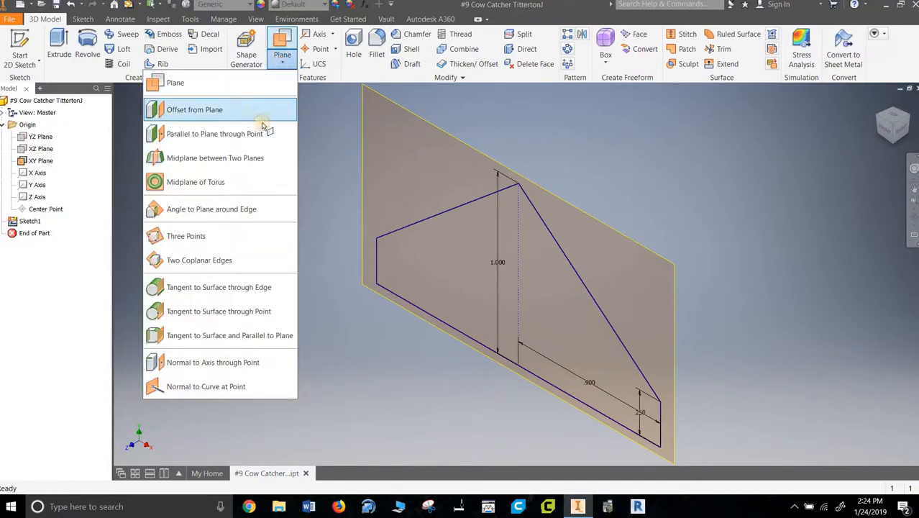
left_click(194, 109)
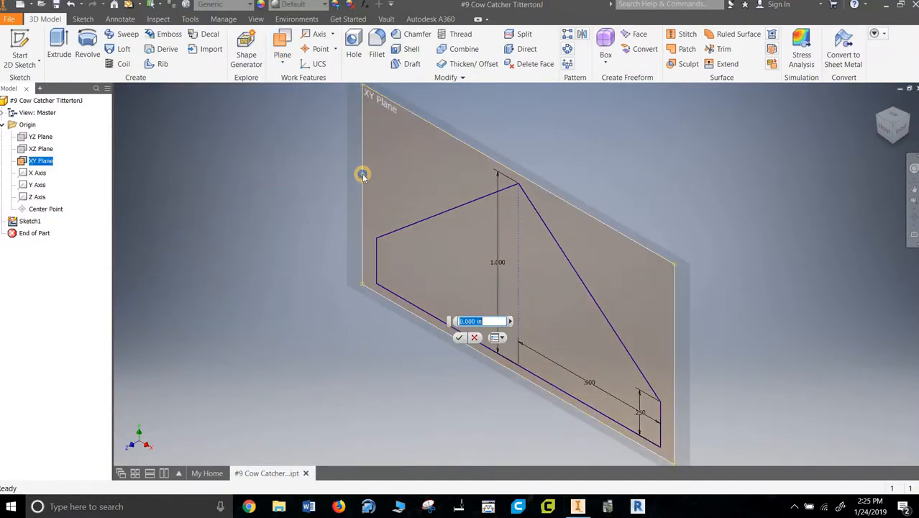
right_click(489, 374)
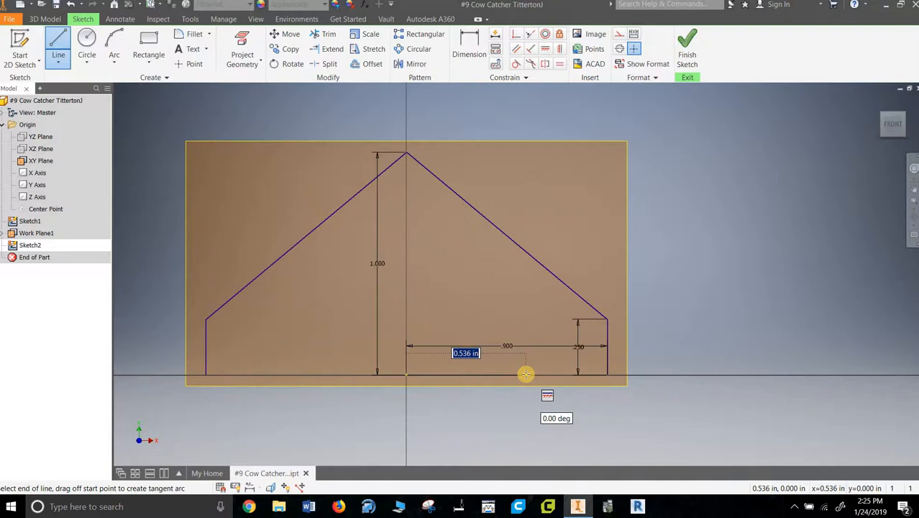
Draw the inner sketch's 0.6 base, 0.25 short edge, 0.75 centre line and joining slope
type("0.6")
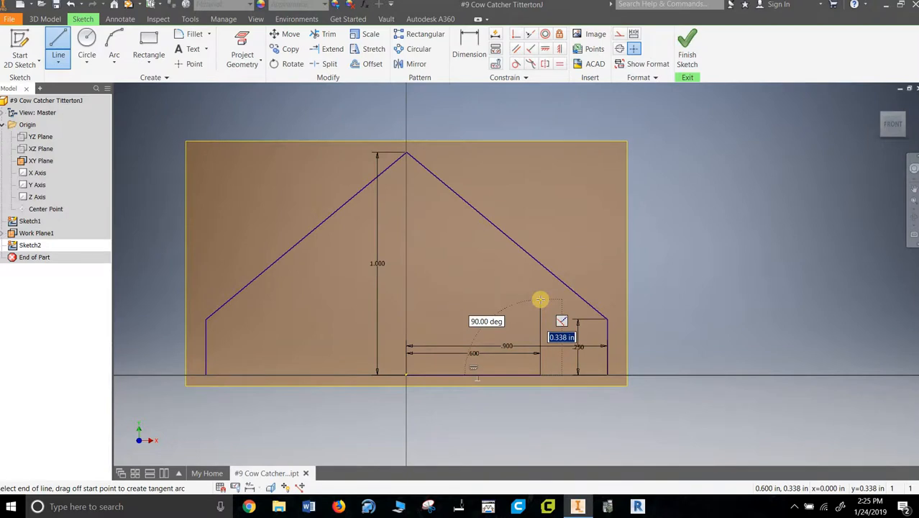
type(".25")
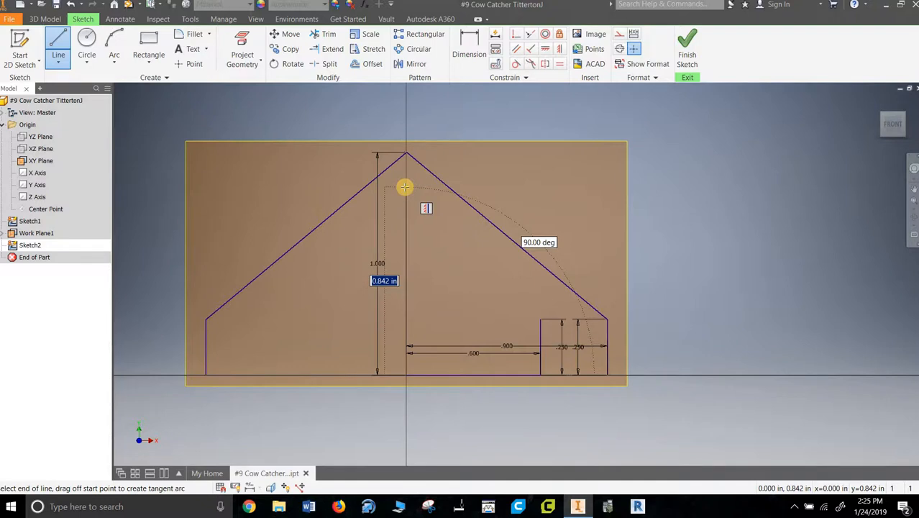
type("0.75")
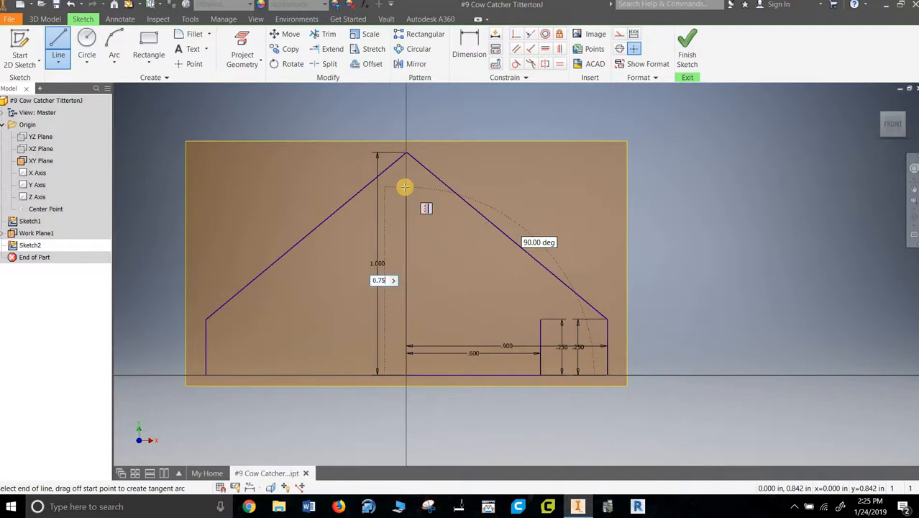
left_click_drag(404, 187, 612, 331)
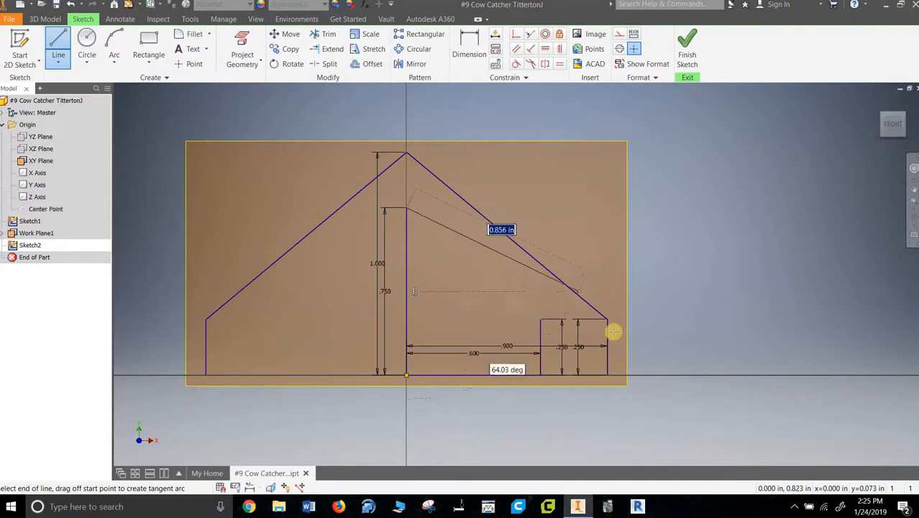
left_click_drag(614, 331, 607, 319)
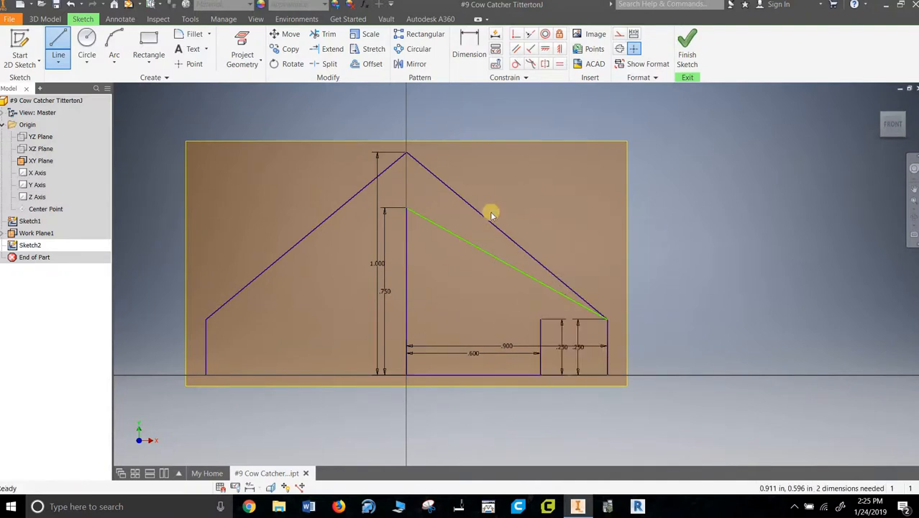
Redraw the sloped line so it ends at the rectangle corner
right_click(491, 215)
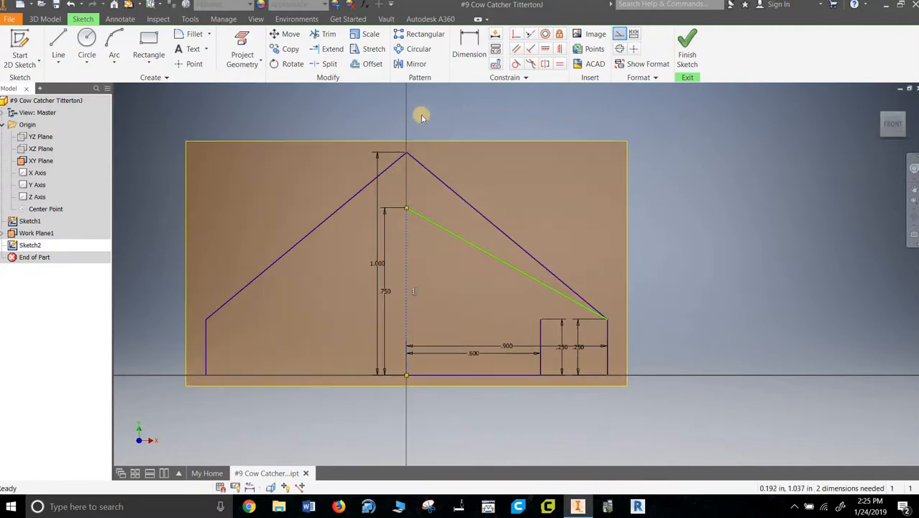
left_click(415, 63)
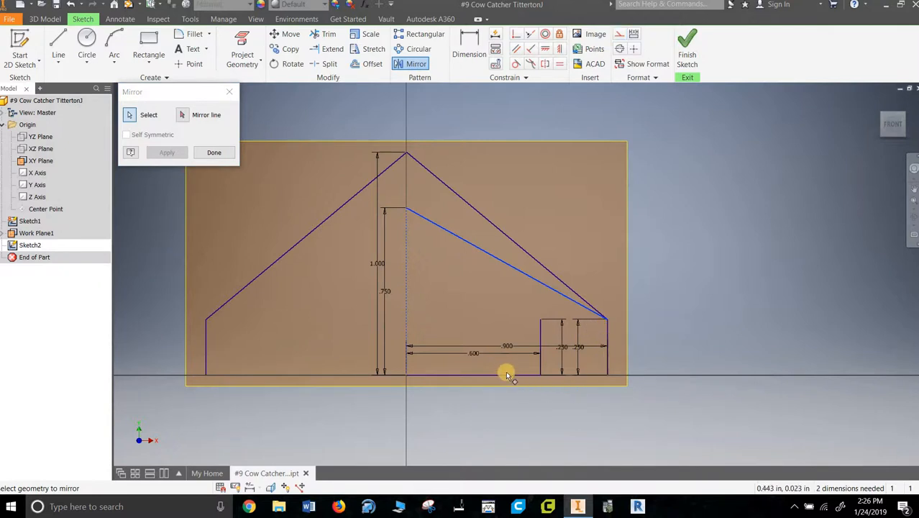
mouse_move(456, 291)
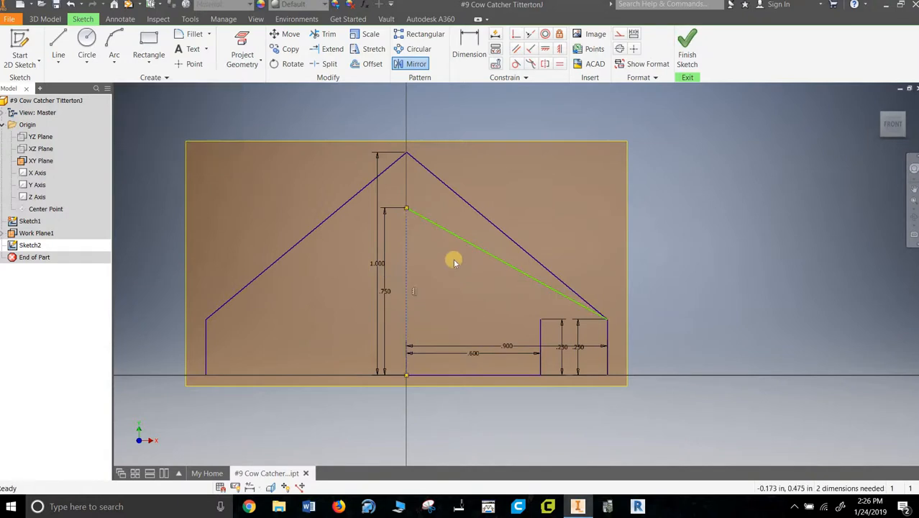
right_click(453, 261)
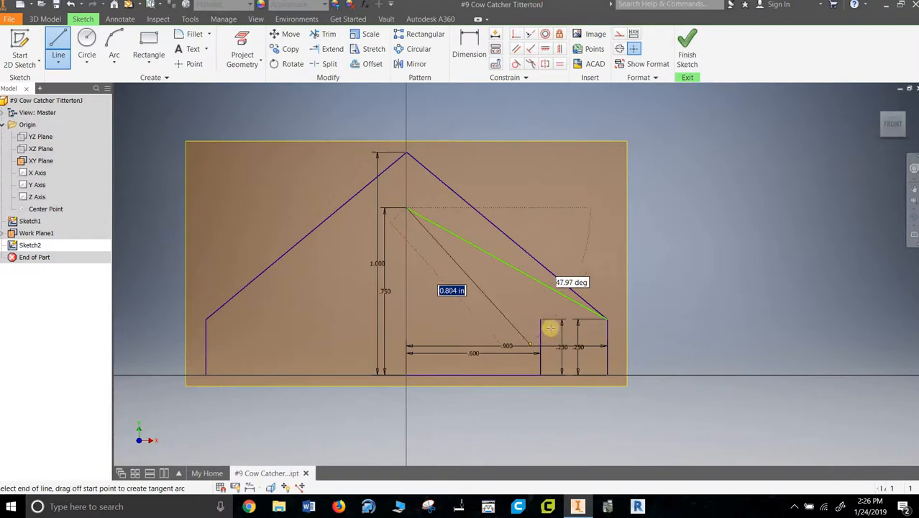
right_click(478, 295)
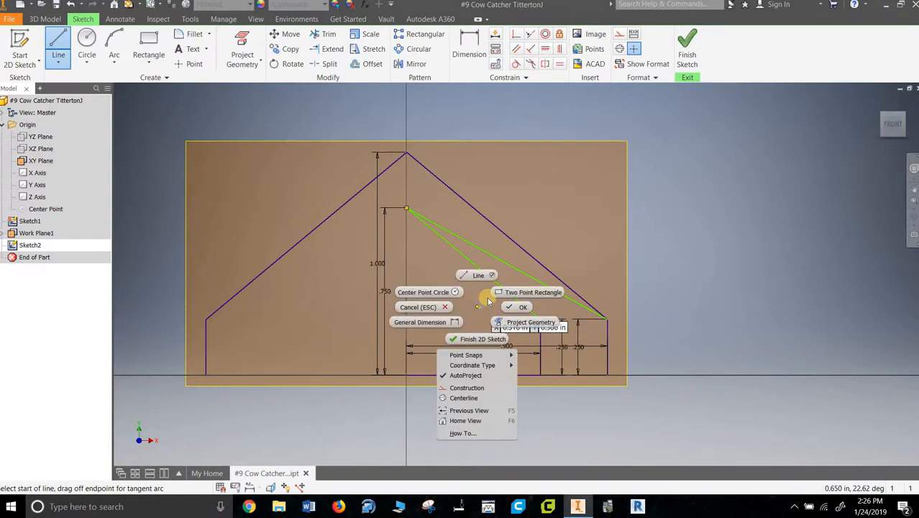
left_click(523, 306)
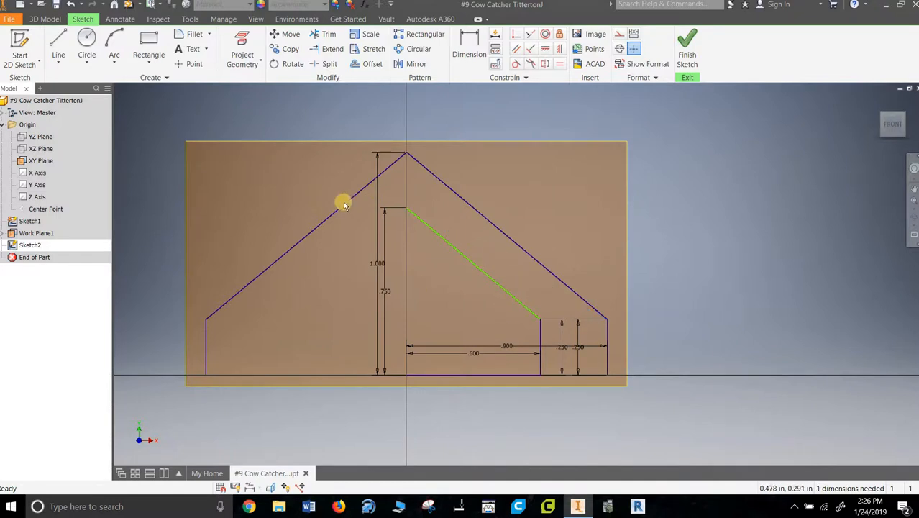
Mirror the inner half profile across the centre line and finish Sketch2
left_click(415, 63)
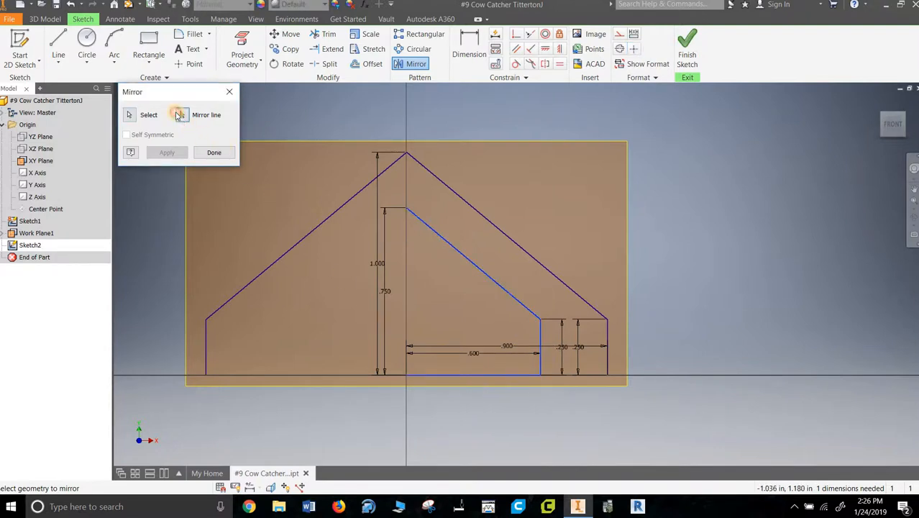
left_click(182, 115)
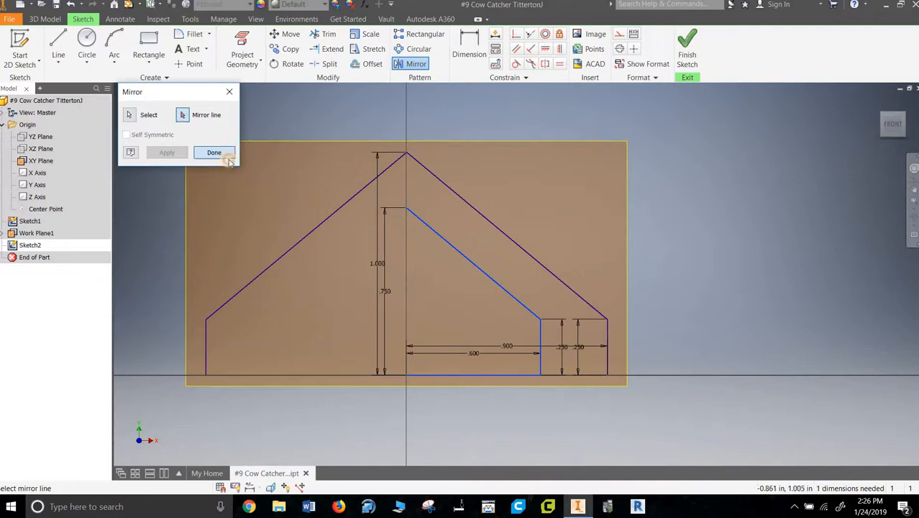
left_click(214, 151)
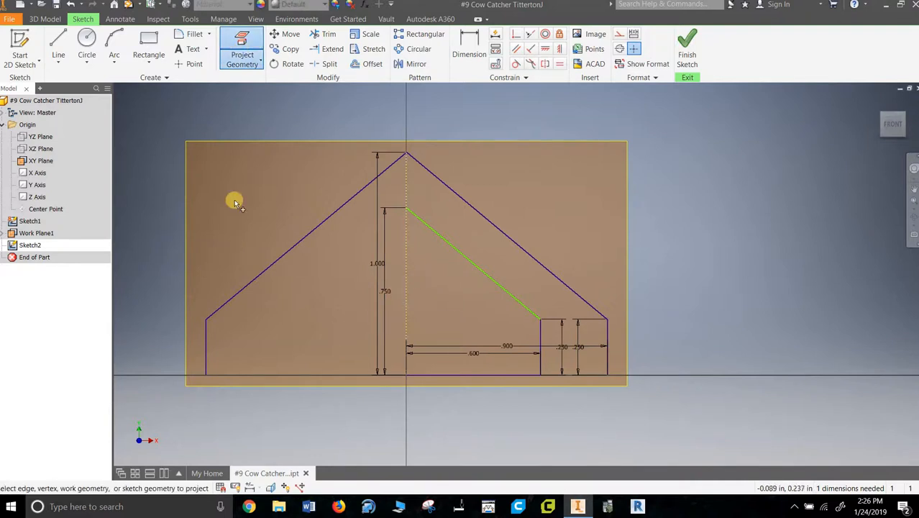
left_click(416, 64)
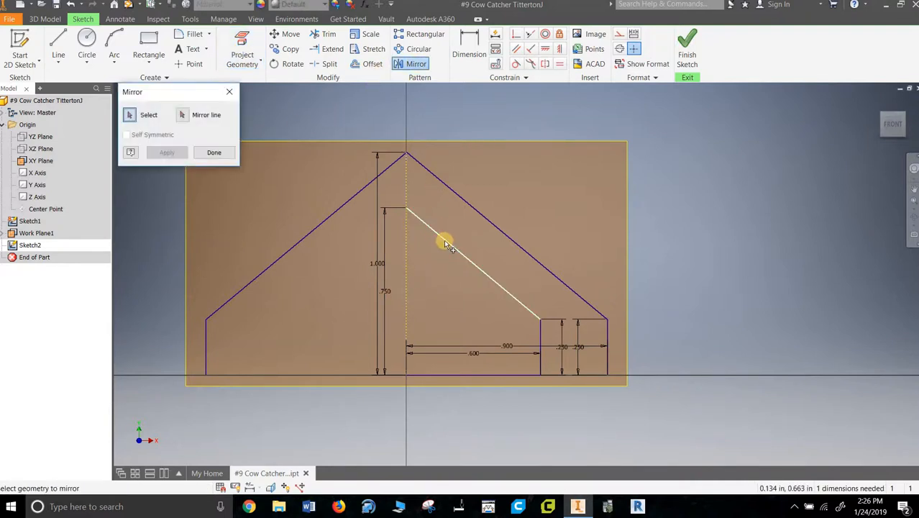
left_click(444, 241)
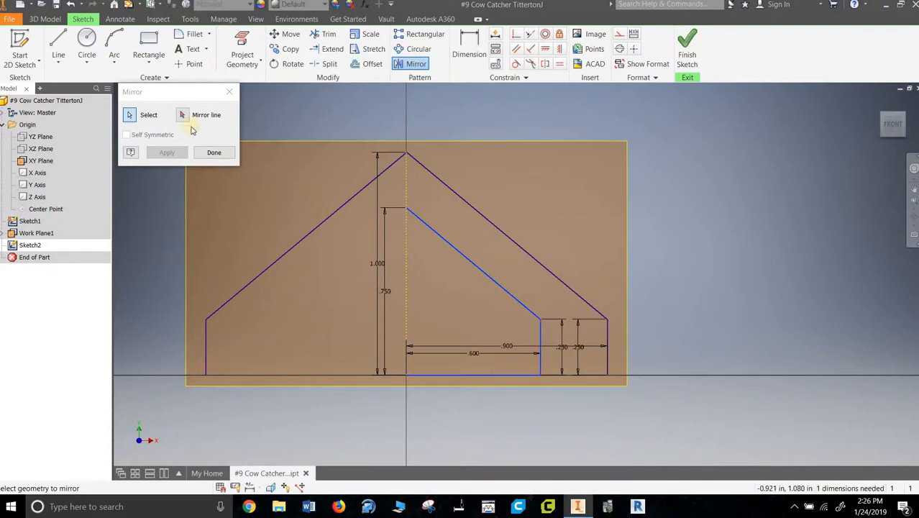
left_click(181, 115)
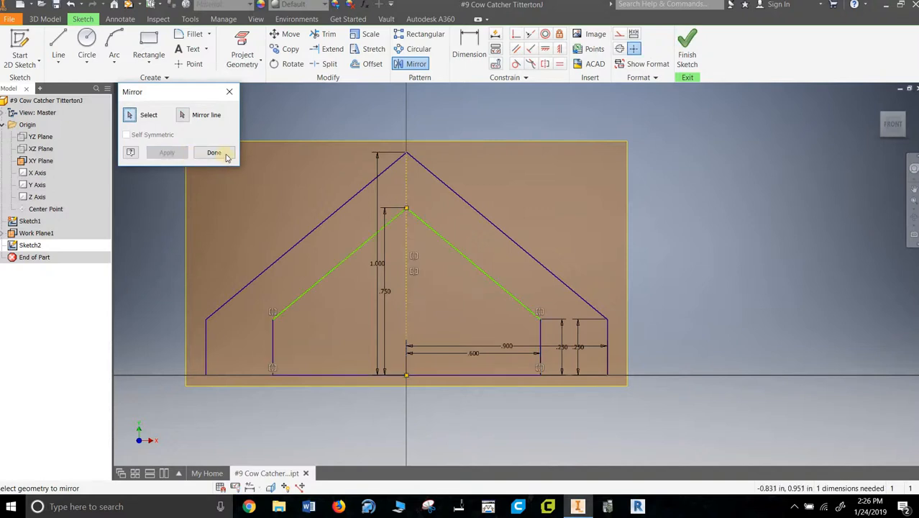
left_click(213, 151)
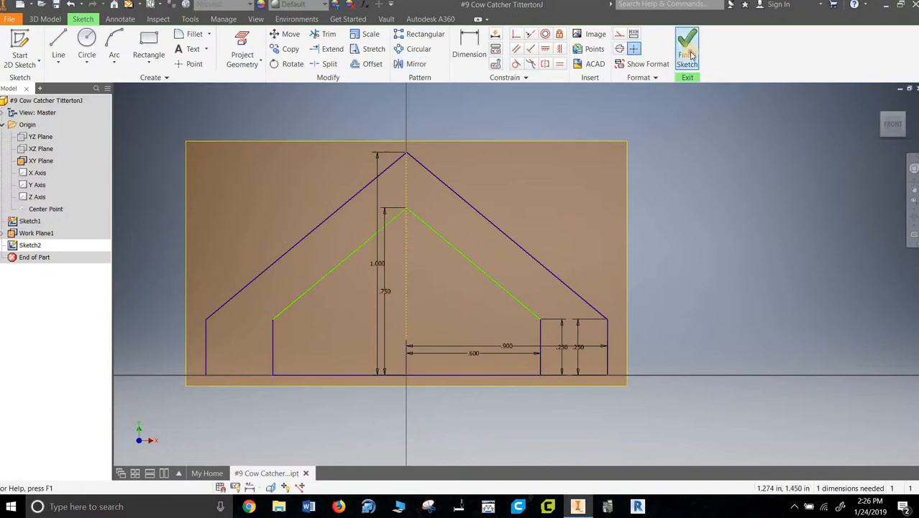
left_click(687, 47)
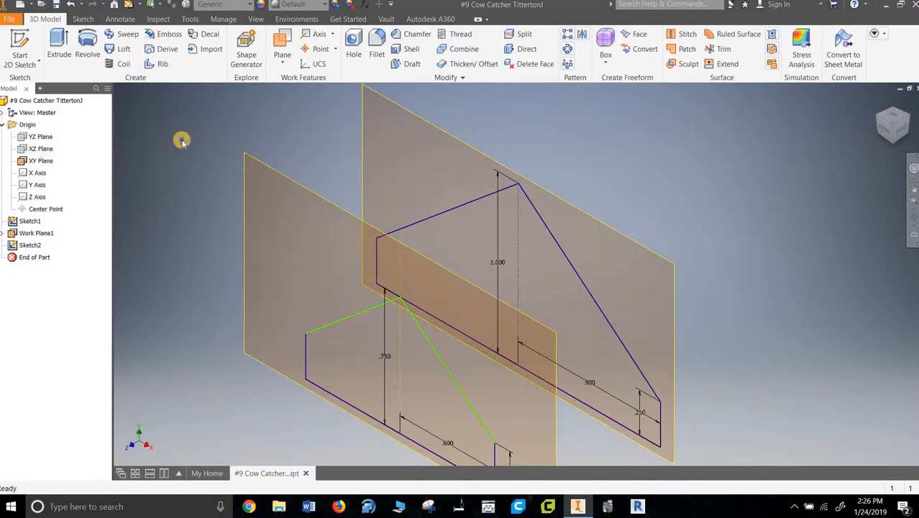
mouse_move(270, 169)
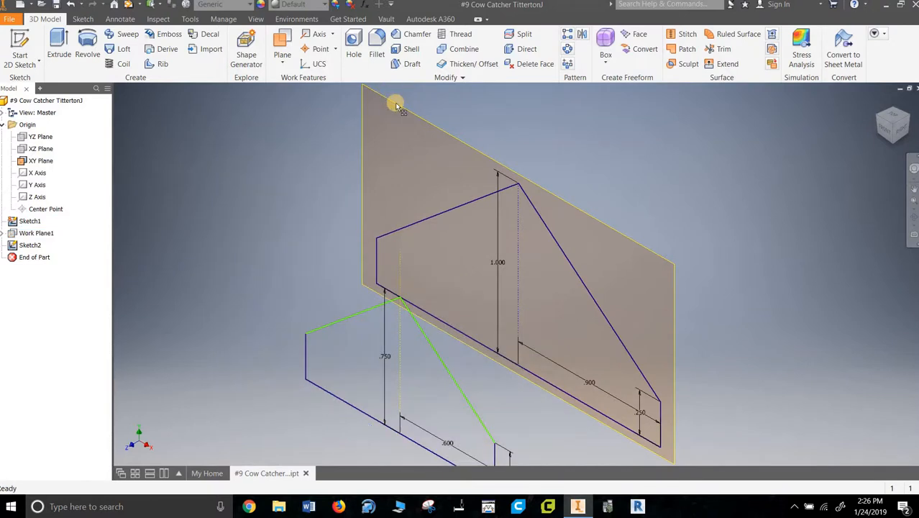
Hide the work planes and loft Sketch1 to Sketch2, creating Loft1
right_click(396, 104)
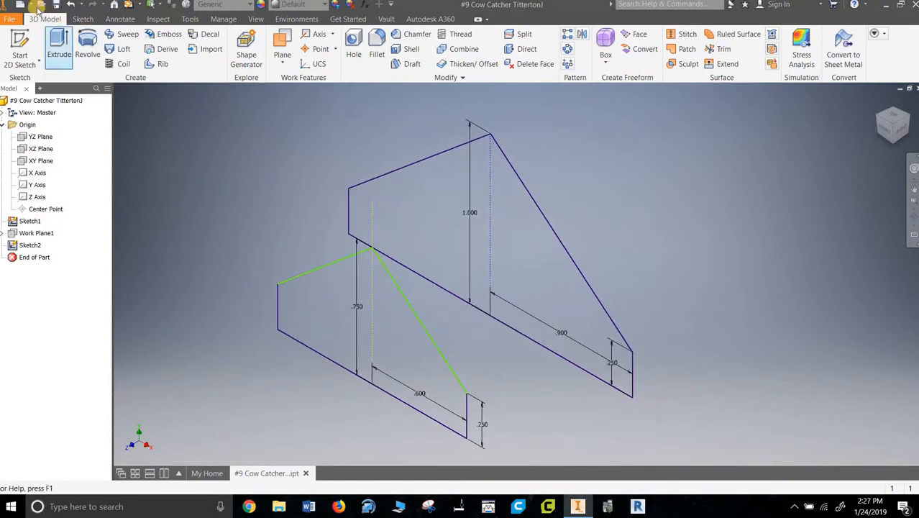
left_click(123, 49)
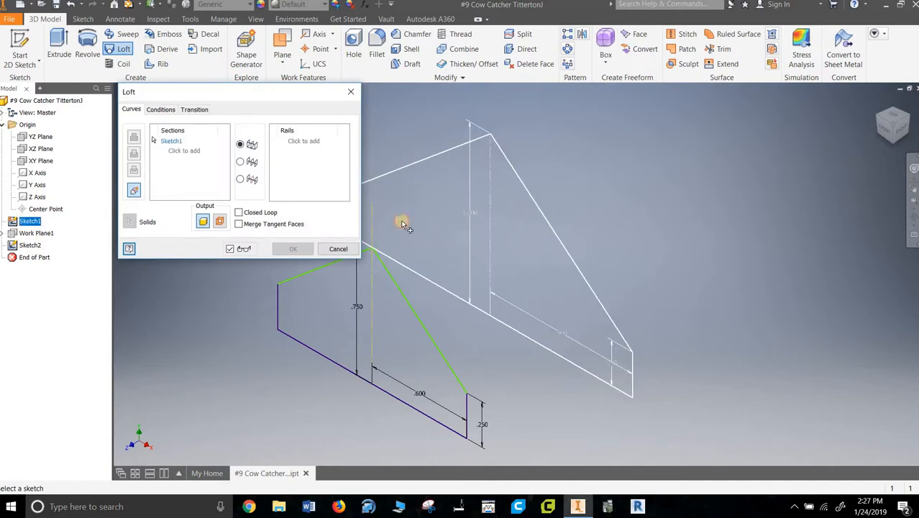
left_click(280, 288)
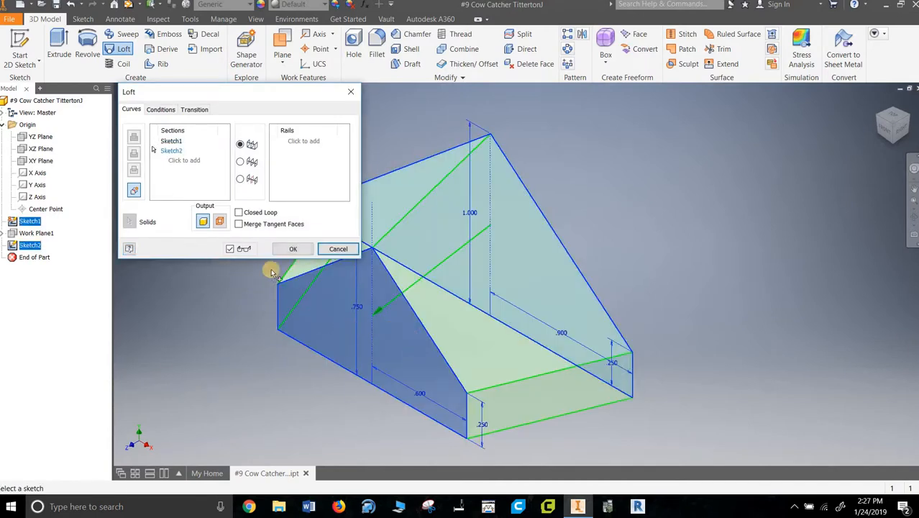
left_click(293, 248)
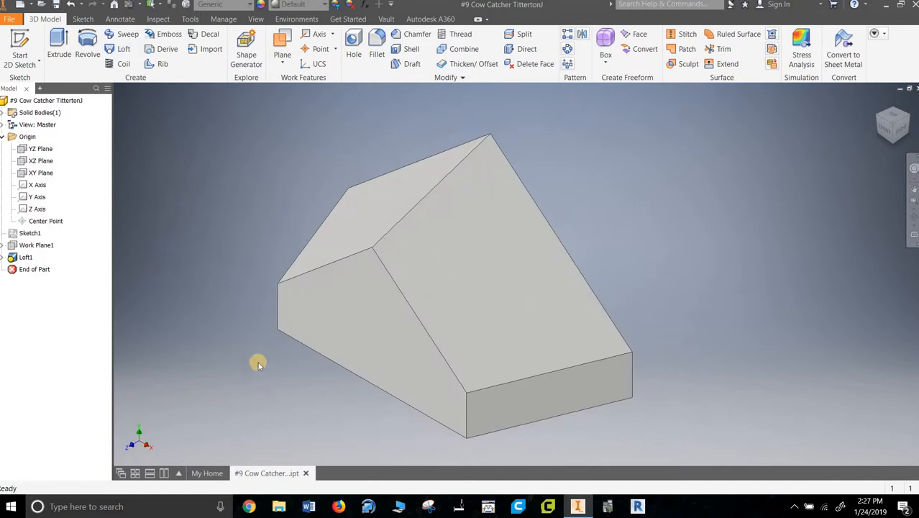
Orbit the cow catcher until its trapezoidal back face faces the viewer
left_click_drag(258, 362, 561, 265)
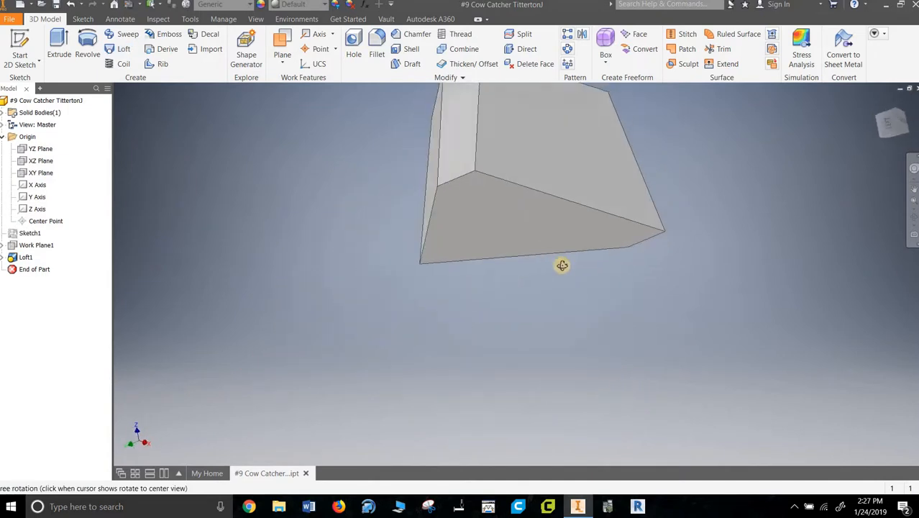
left_click_drag(563, 265, 581, 371)
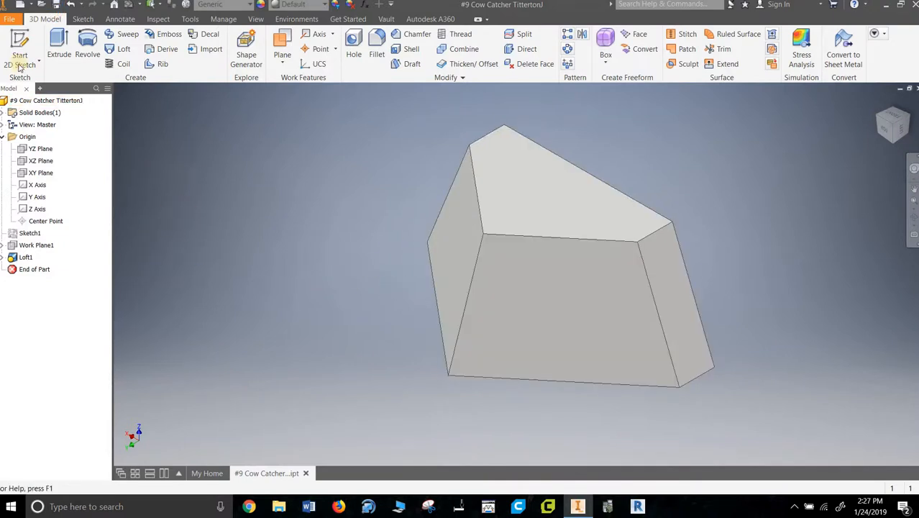
Sketch a 0.100 inset offset of the back face outline
left_click(20, 64)
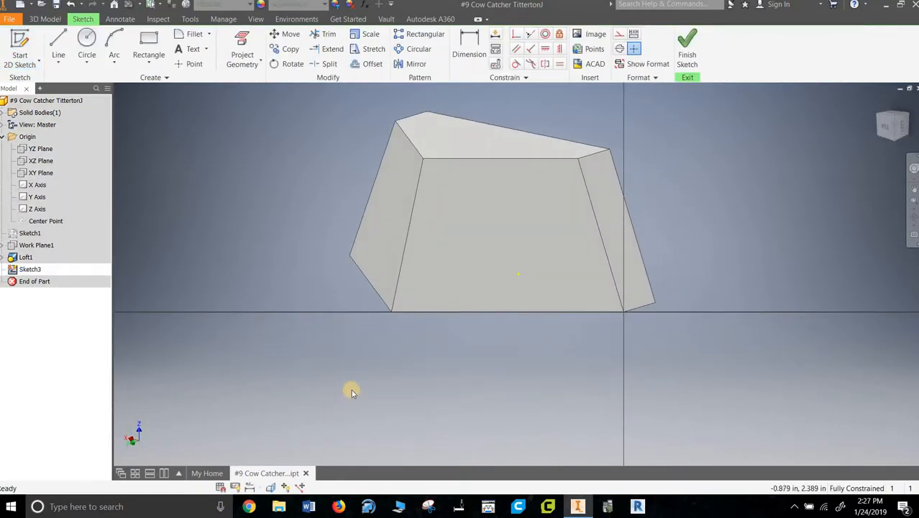
mouse_move(313, 374)
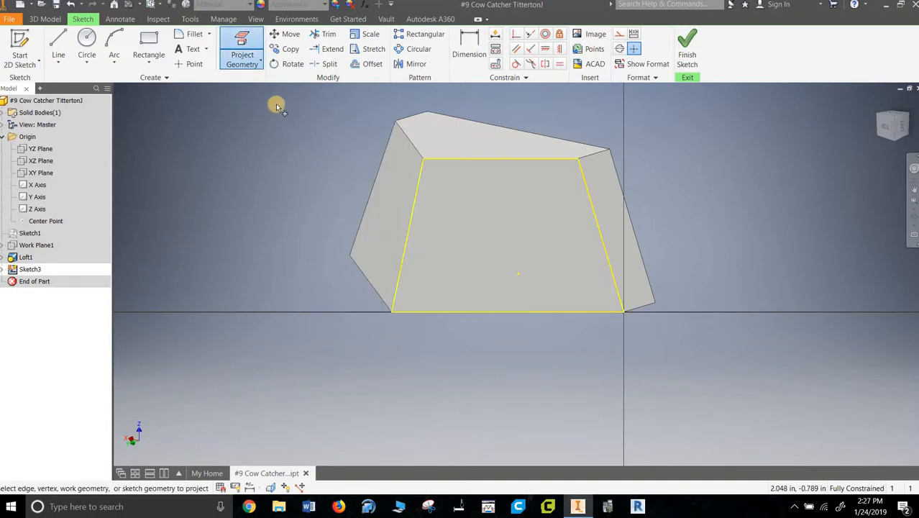
left_click(372, 64)
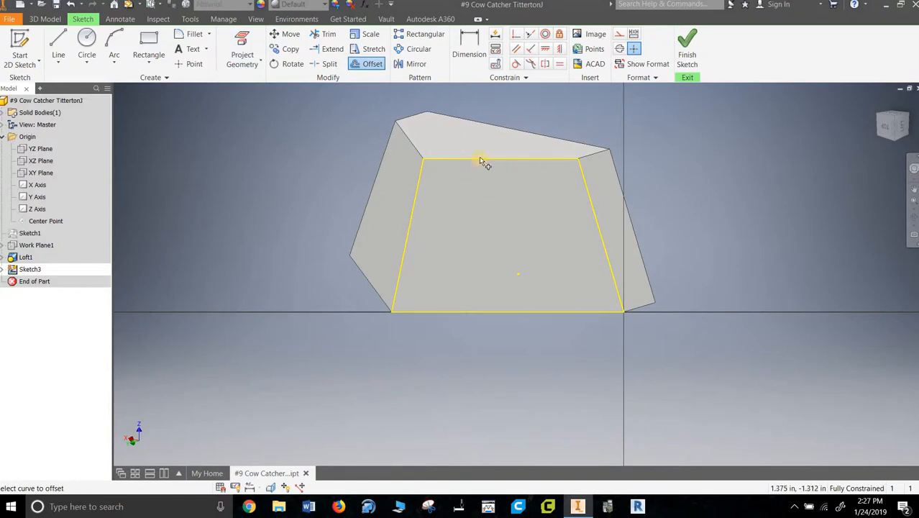
left_click(481, 160)
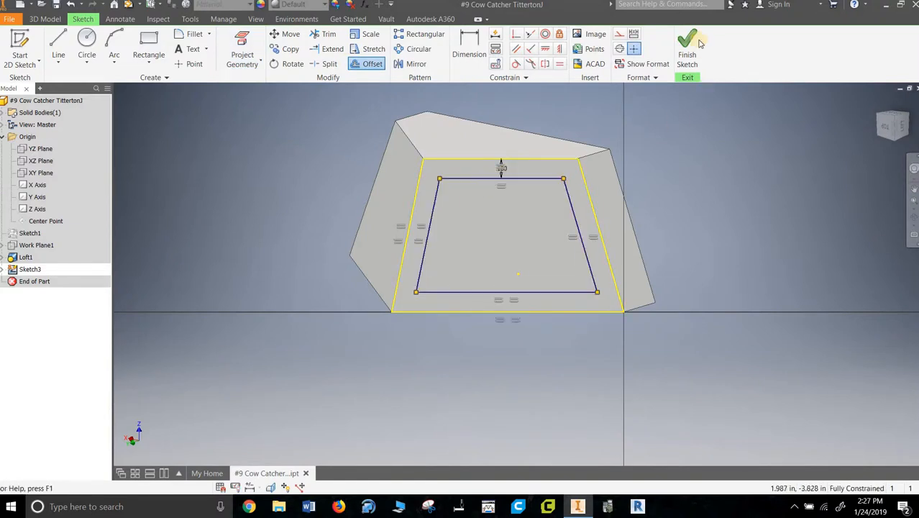
left_click(686, 41)
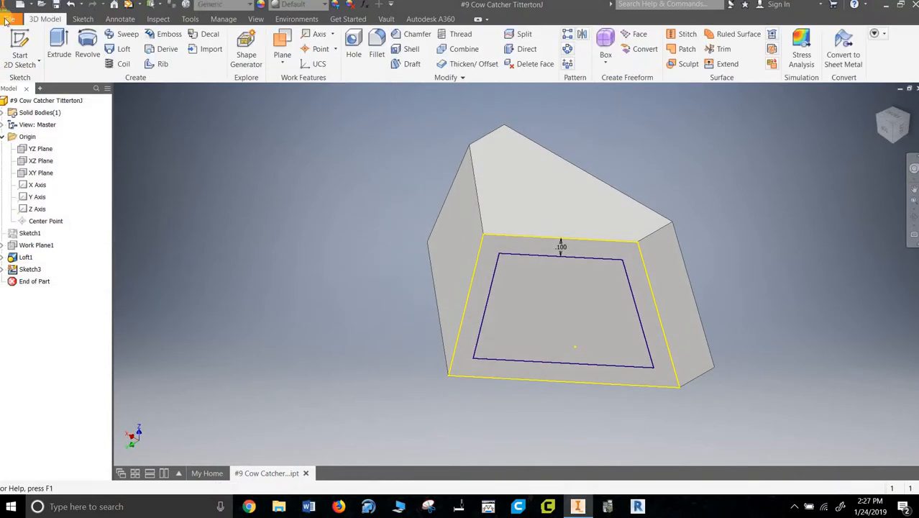
Extrude the inset back-face outline 0.05 as Extrusion1
left_click(58, 43)
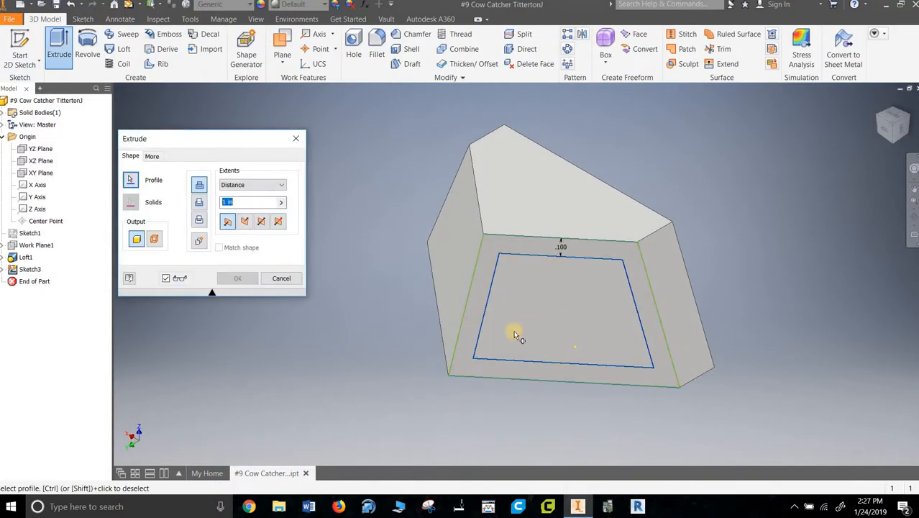
left_click(246, 221)
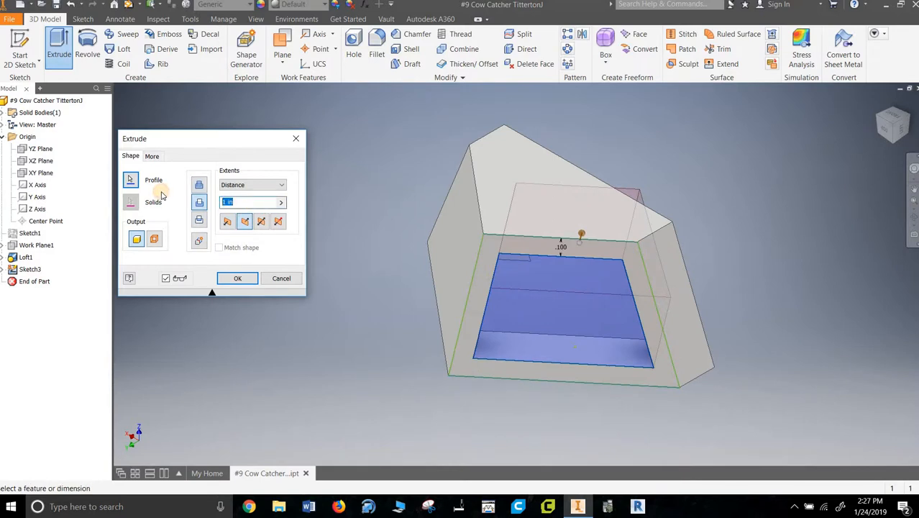
type(".05")
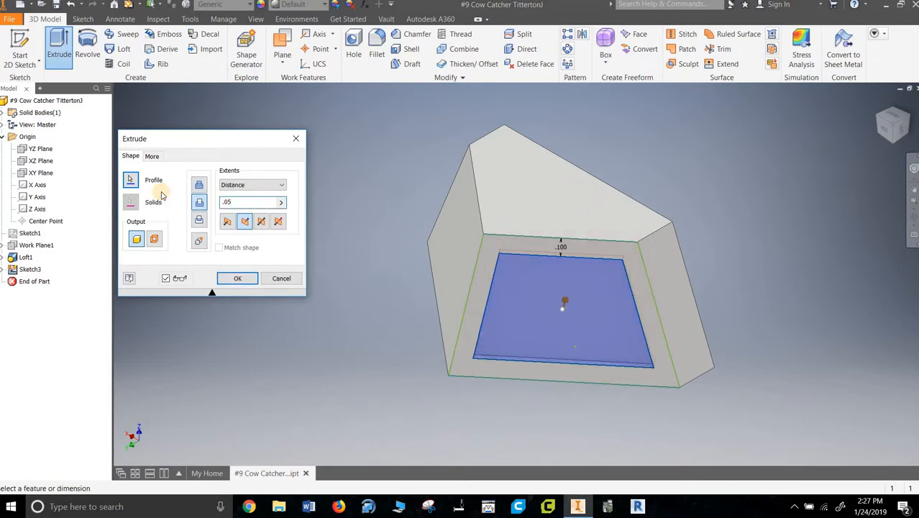
left_click(237, 278)
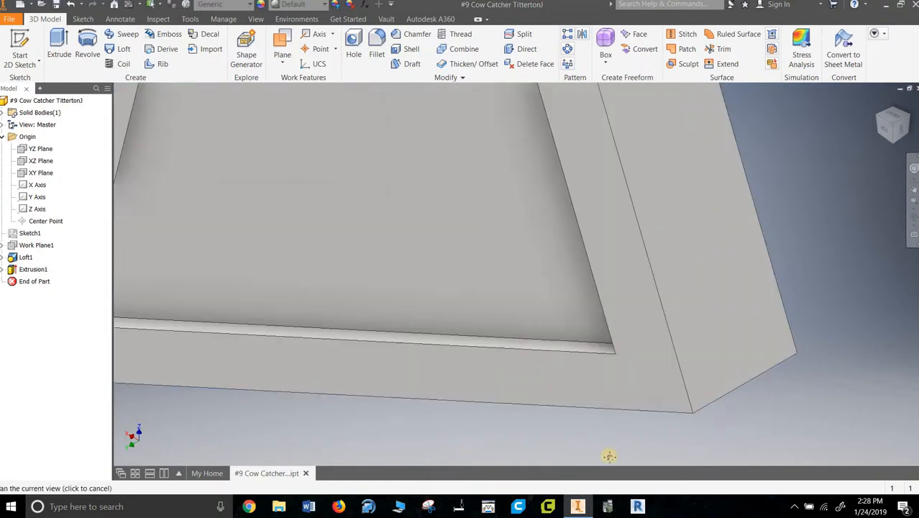
left_click_drag(609, 456, 537, 311)
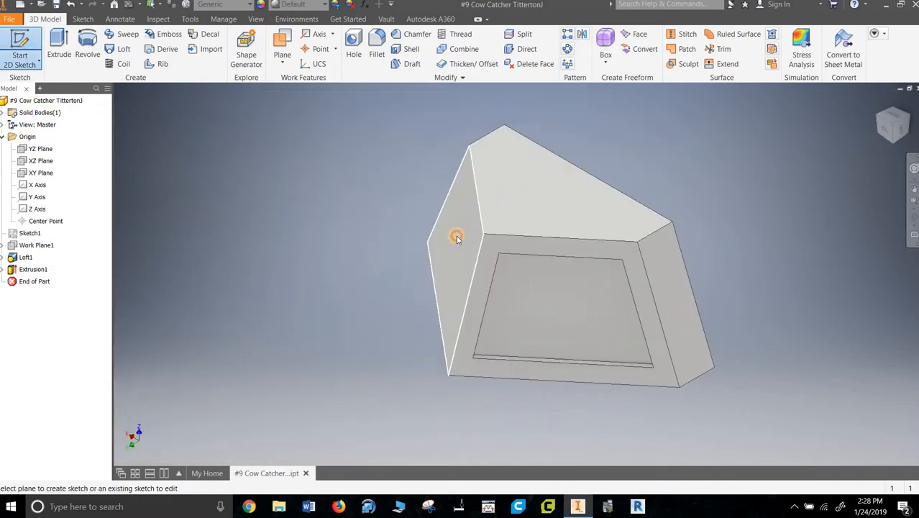
Sketch a 0.050 inset outline on the side face and extrude it 0.05
left_click(457, 237)
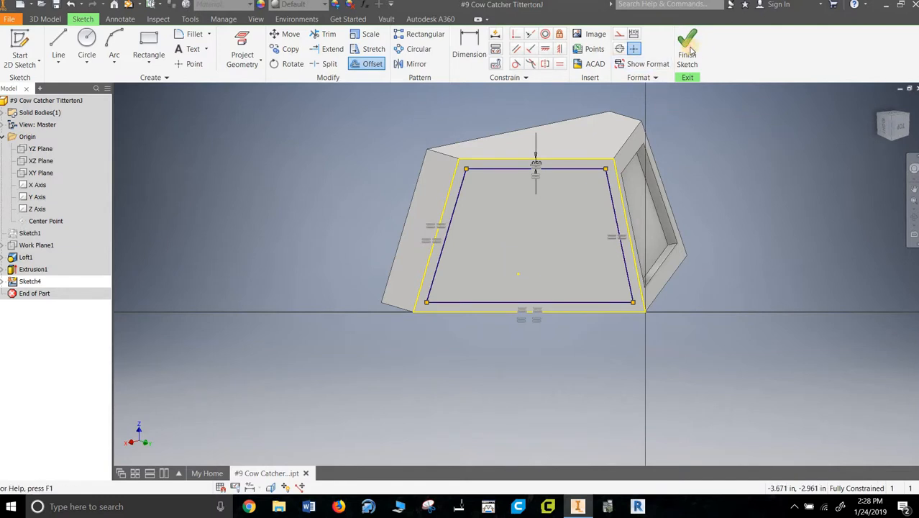
left_click(686, 43)
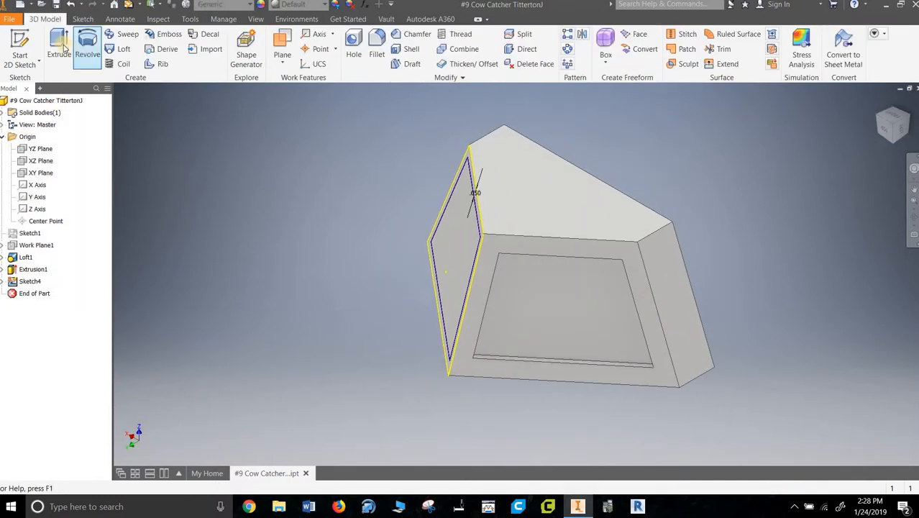
left_click(59, 47)
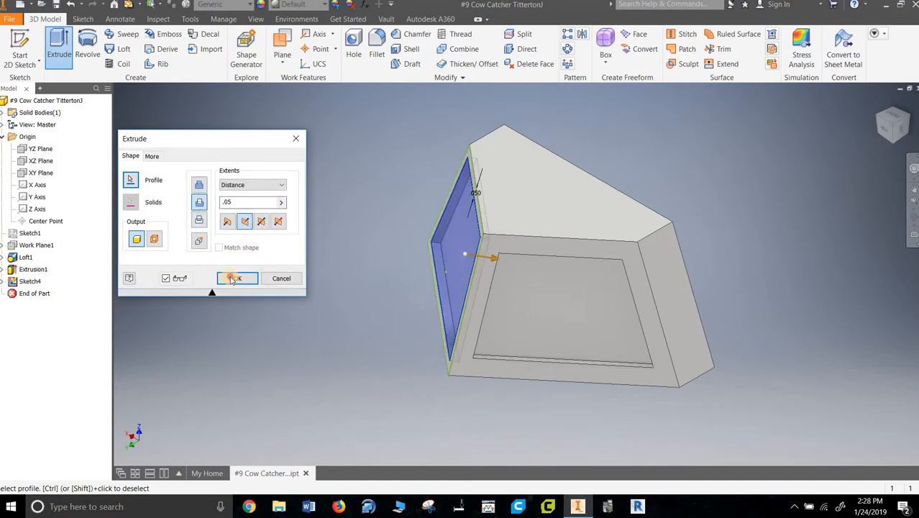
left_click(237, 278)
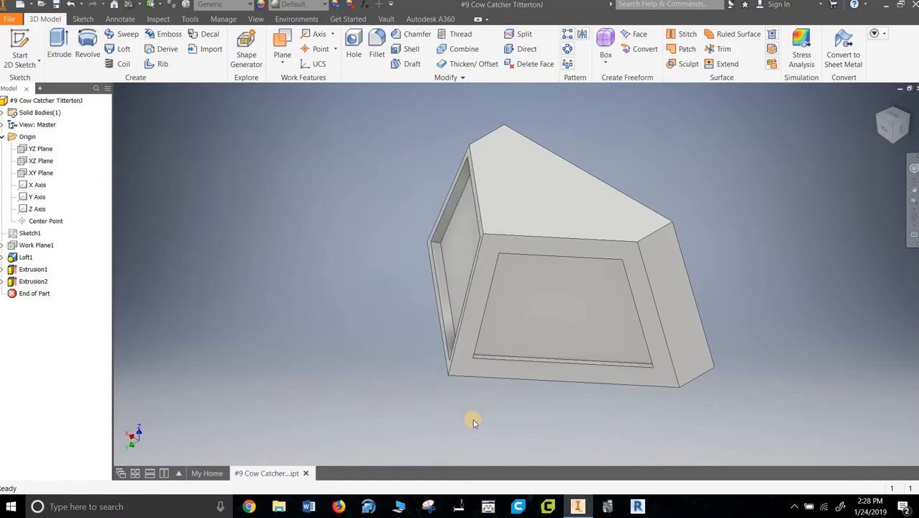
left_click_drag(473, 421, 202, 202)
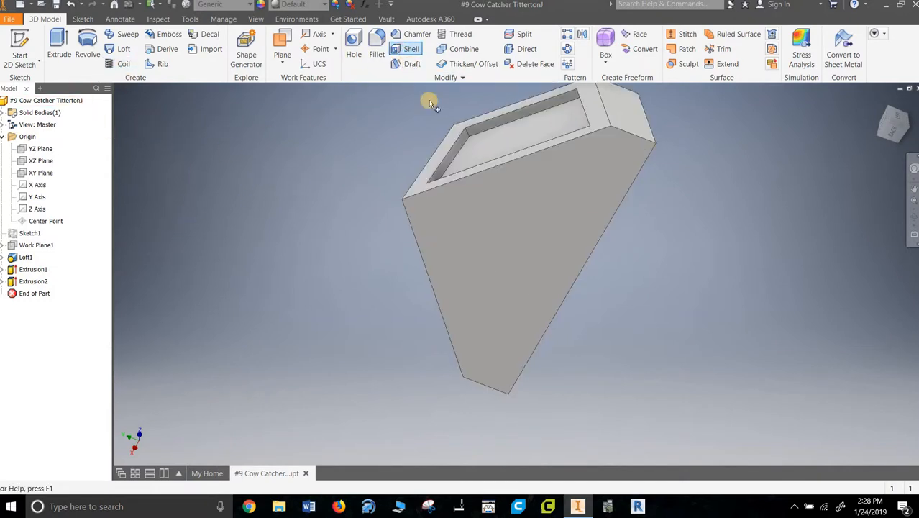
Shell the cow catcher body to 0.1 in walls from its open underside, then inspect
left_click(411, 48)
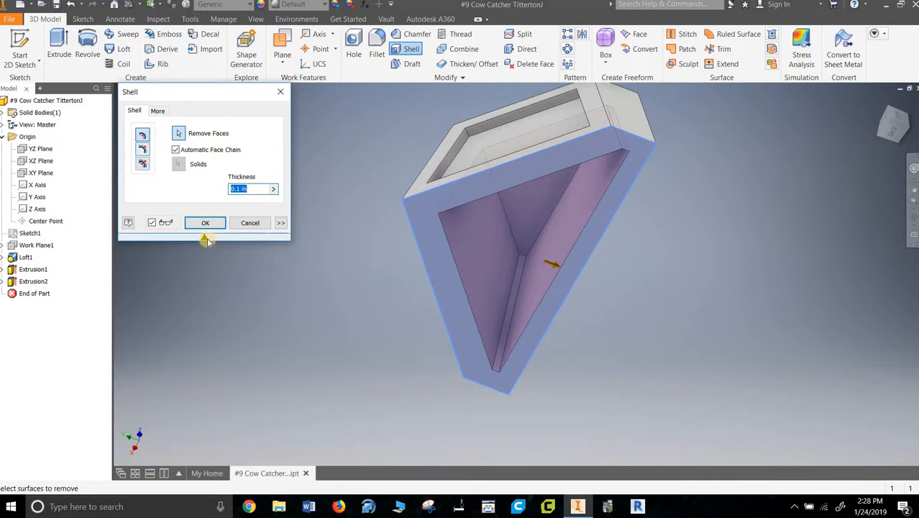
left_click(205, 222)
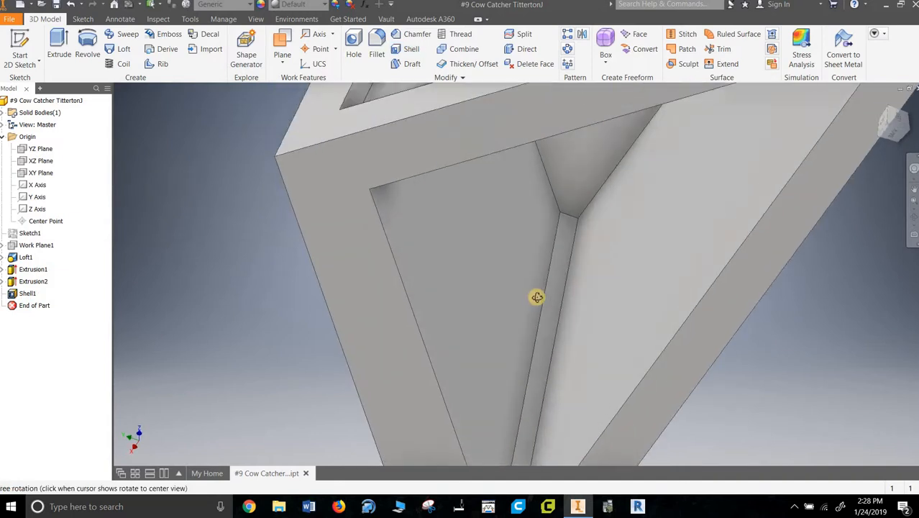
left_click_drag(538, 297, 519, 264)
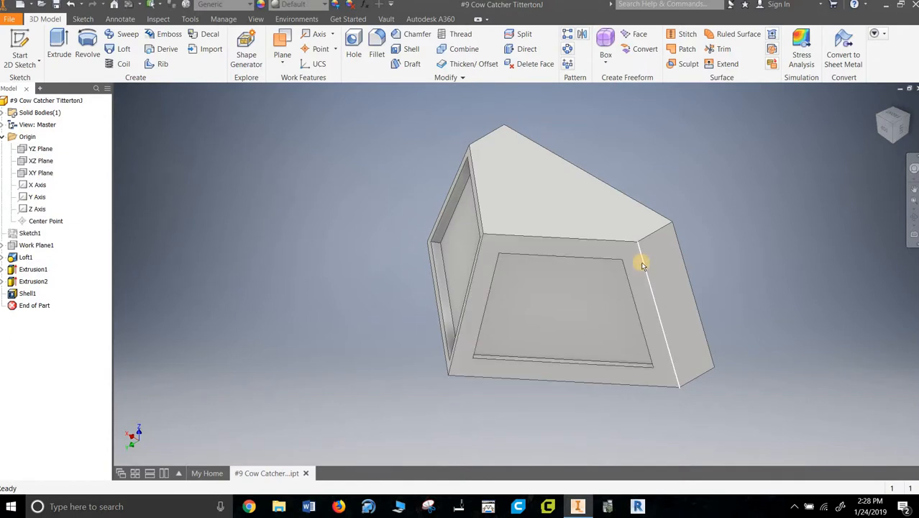
Orbit to the trapezoidal back face and start a sketch with the Circle tool
left_click_drag(642, 264, 474, 309)
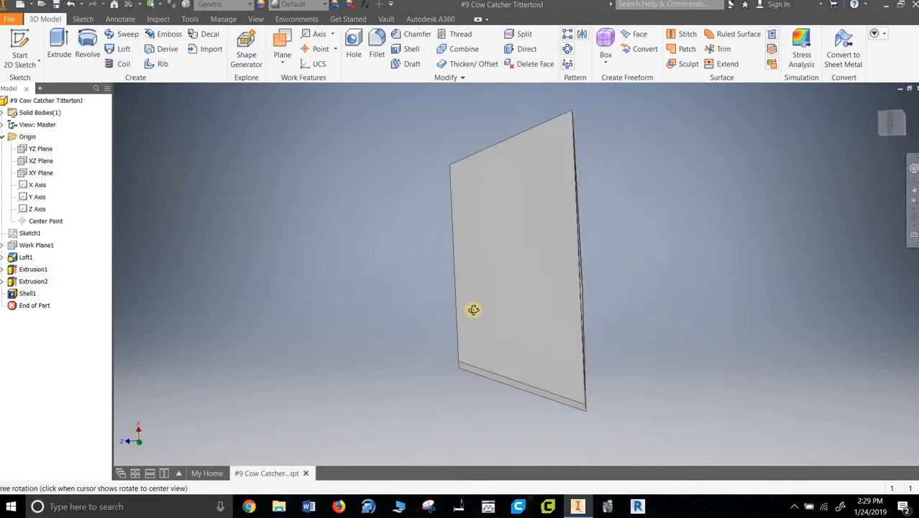
left_click_drag(474, 309, 518, 237)
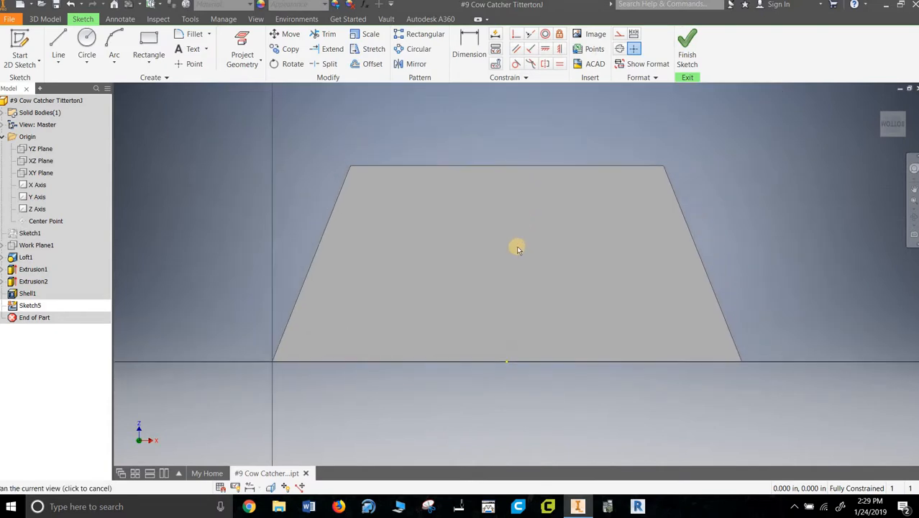
left_click(58, 43)
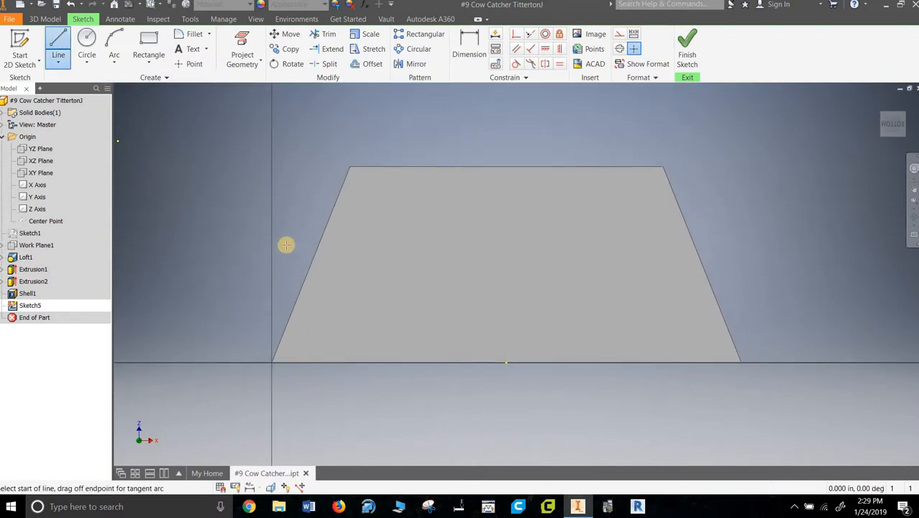
left_click(87, 54)
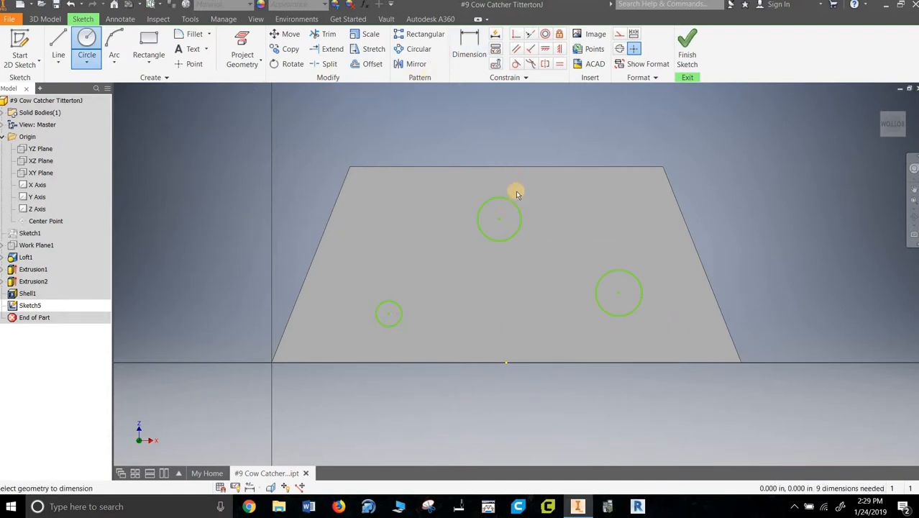
Dimension the top, right and left circle diameters to .125
left_click(469, 40)
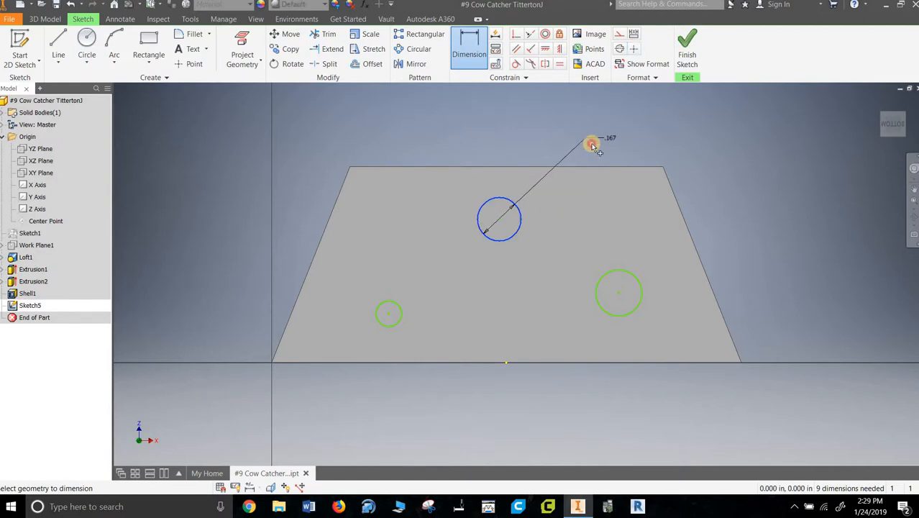
left_click(591, 143)
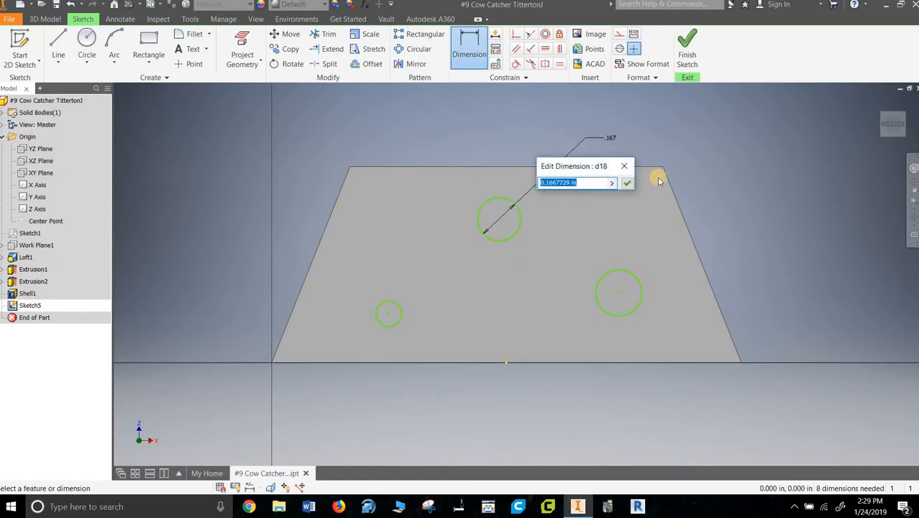
type("0.1")
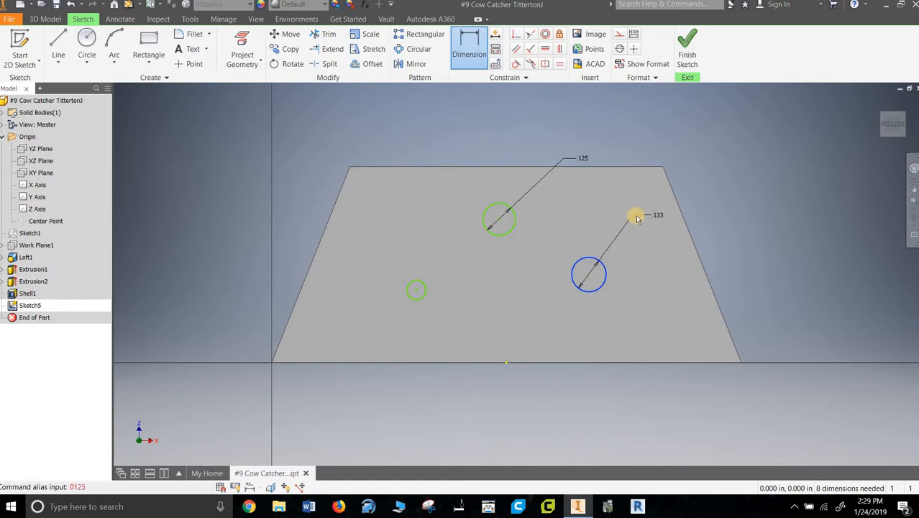
left_click(637, 215)
type(".125")
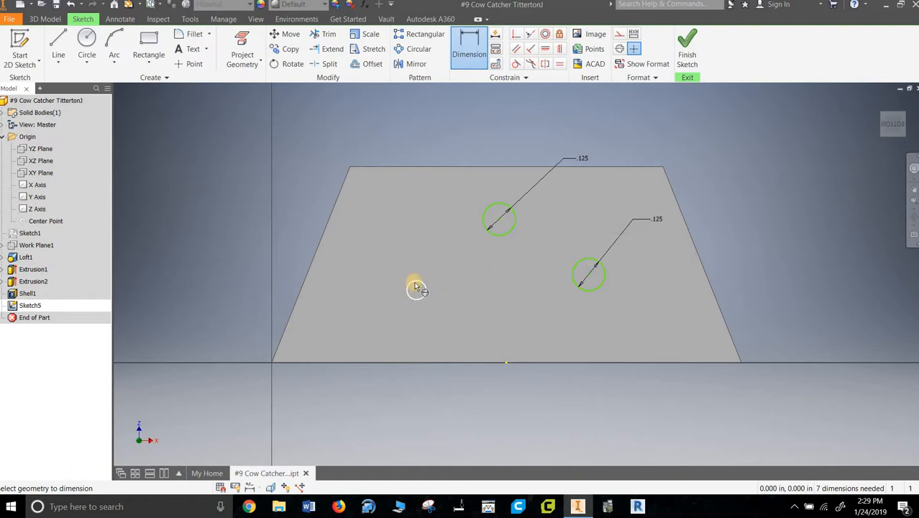
left_click(415, 289)
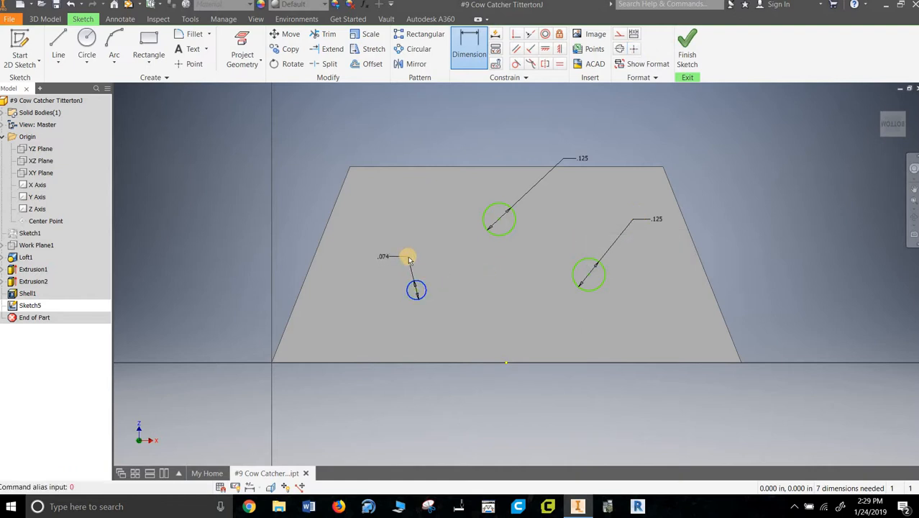
type(".125")
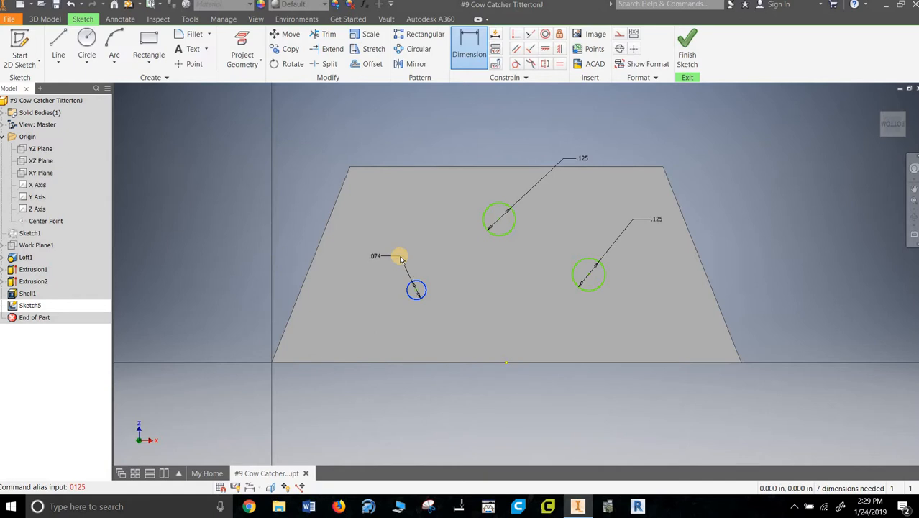
left_click_drag(399, 256, 303, 235)
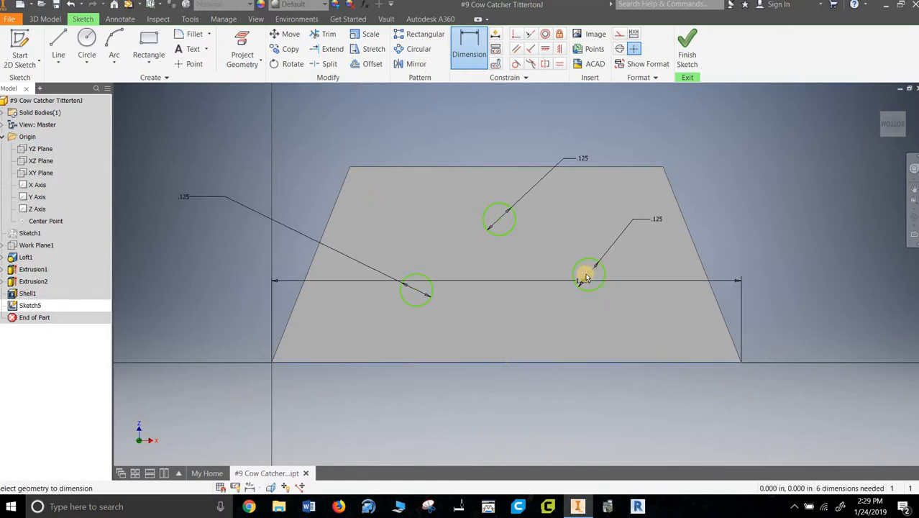
Set the circles' heights above the bottom edge: two at .125, the top at .625
left_click(802, 322)
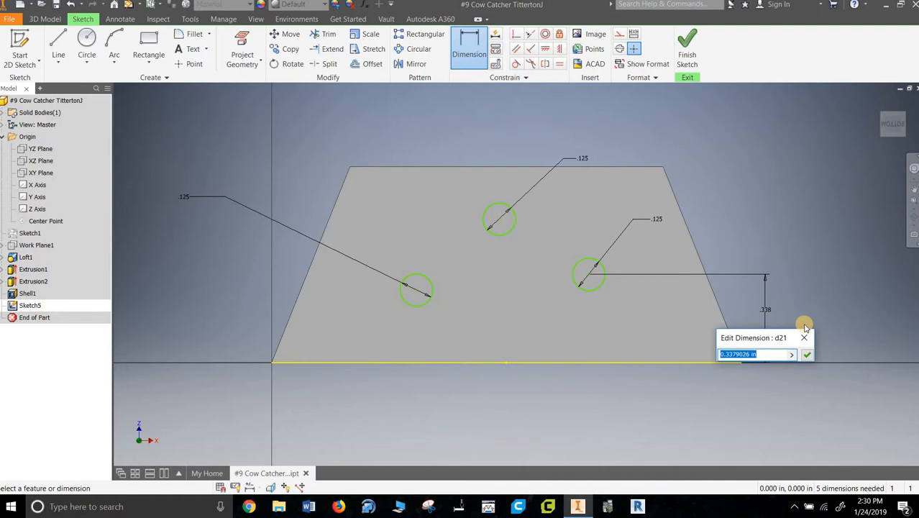
type("0.1")
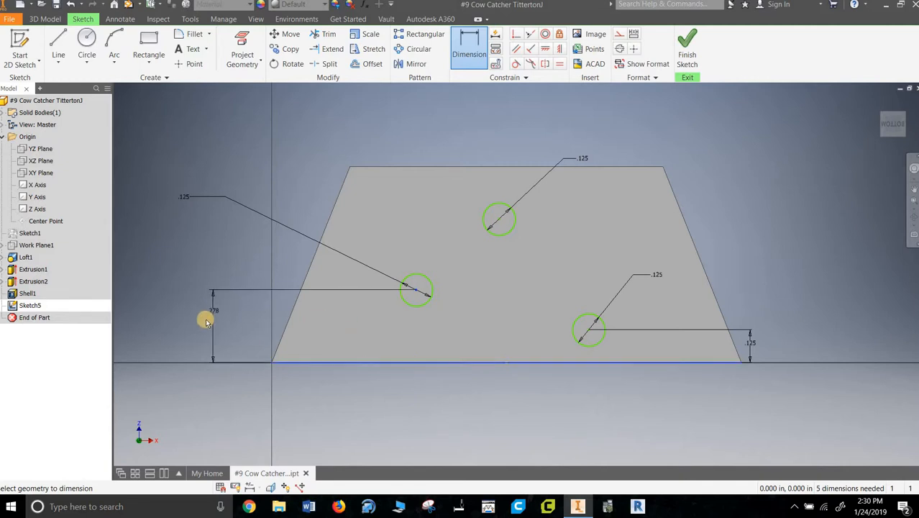
left_click(206, 319)
type(".125")
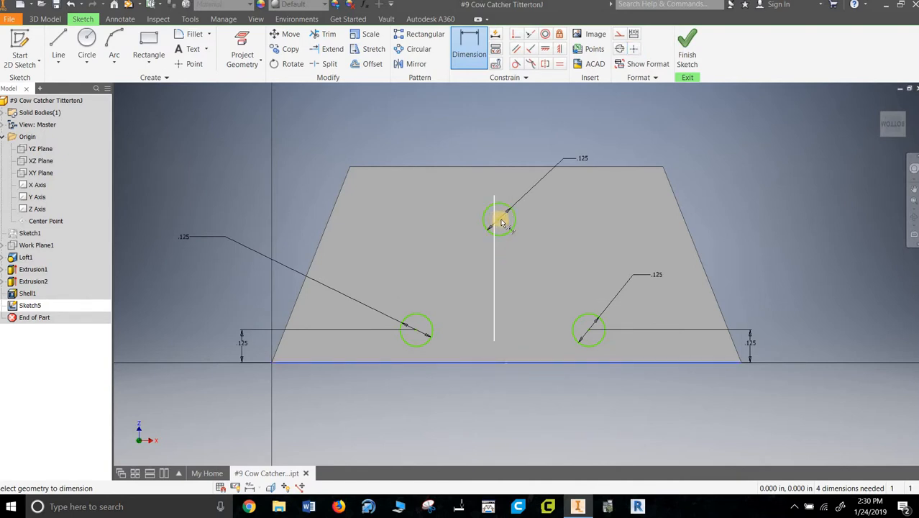
left_click(811, 279)
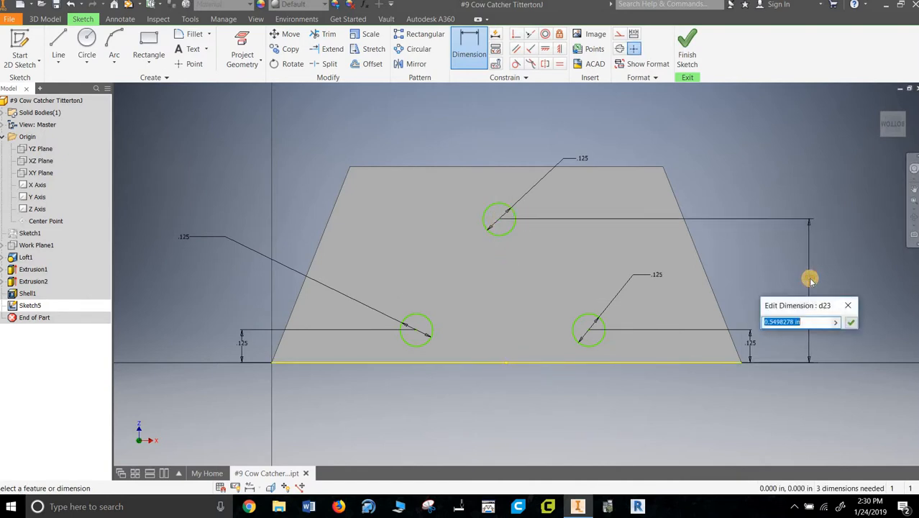
type("0.")
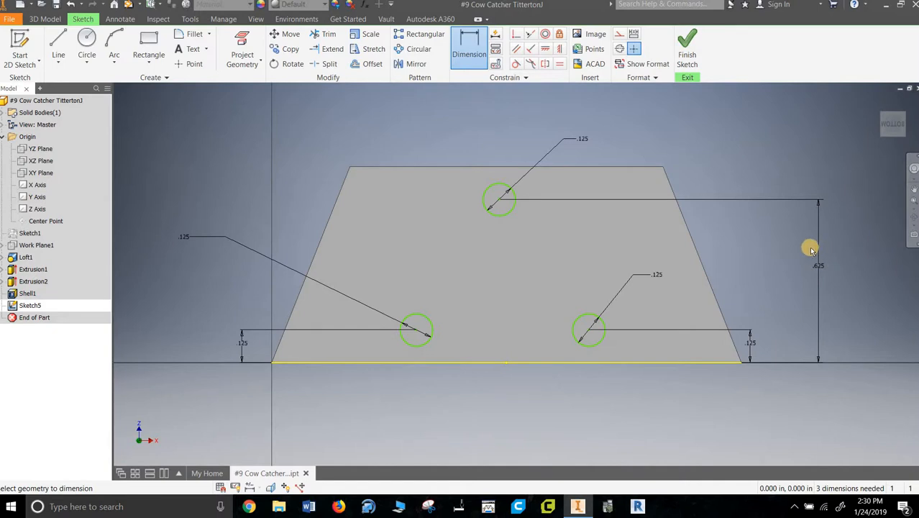
mouse_move(800, 249)
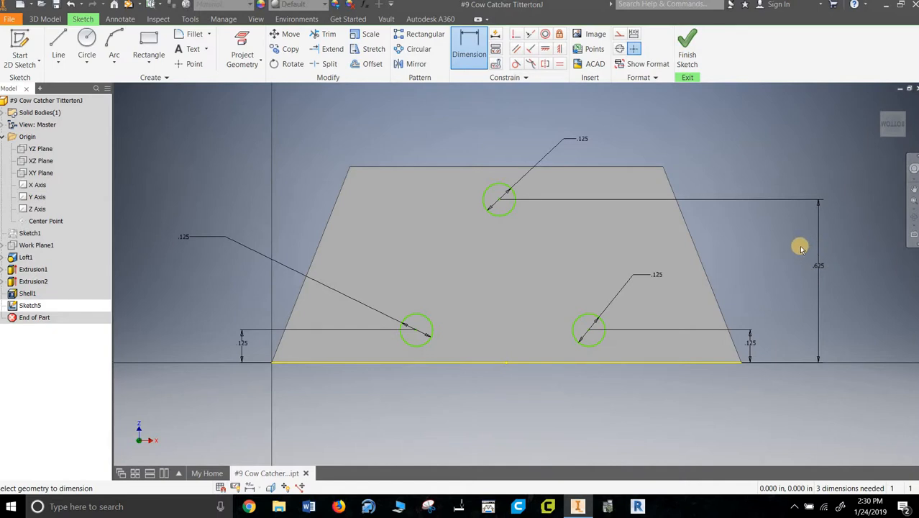
mouse_move(799, 246)
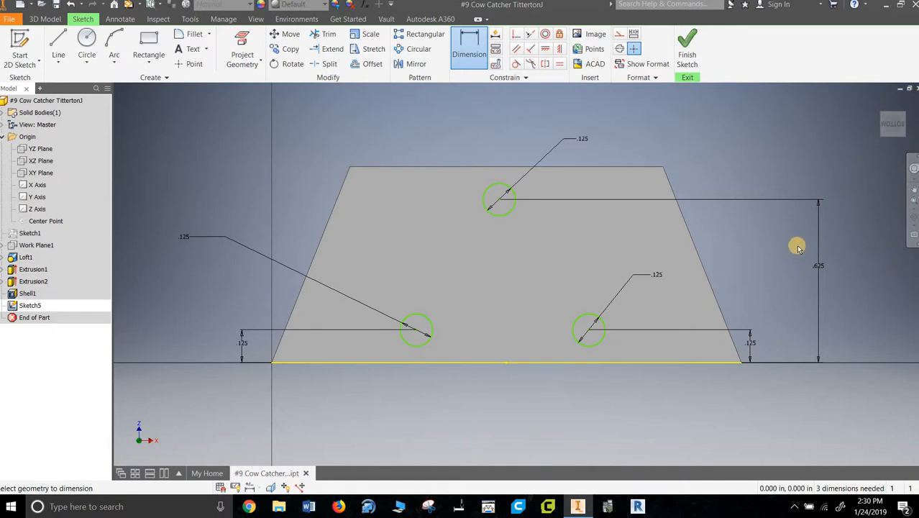
mouse_move(751, 259)
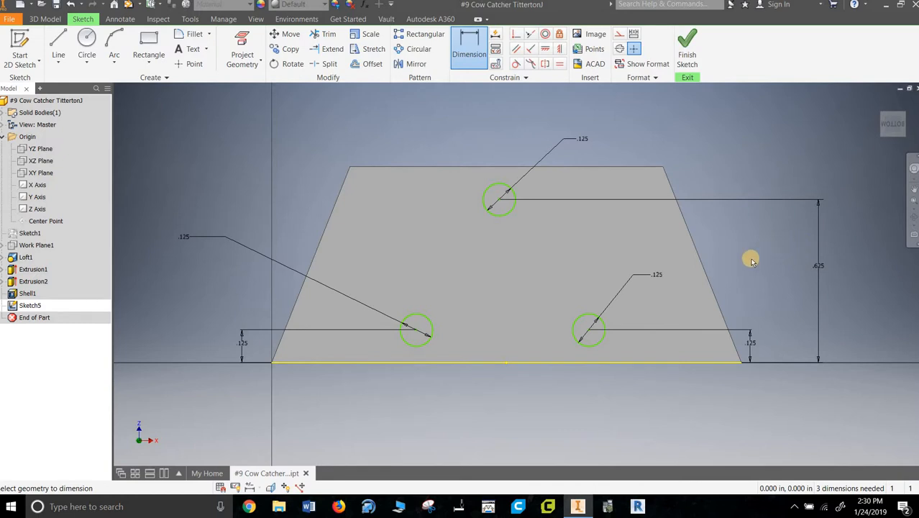
mouse_move(744, 254)
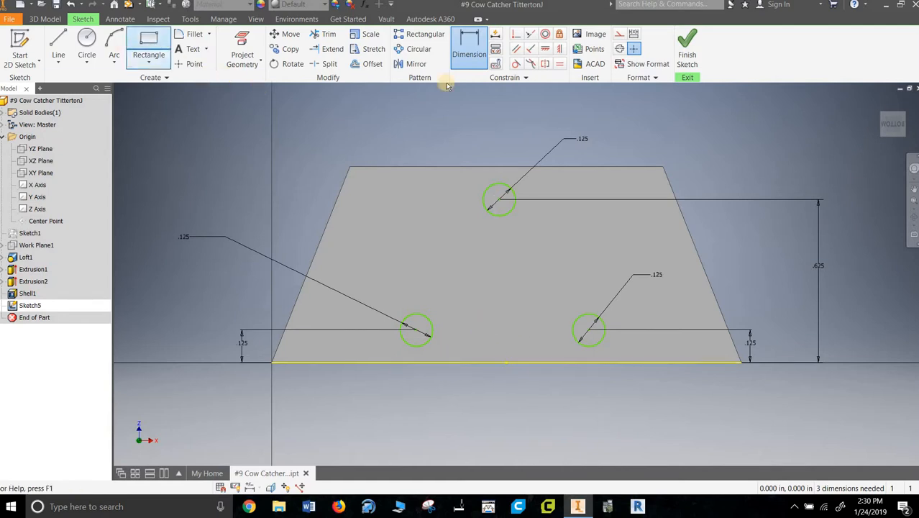
Add a .125 diameter and horizontal spacings .900, .625 and 1.250 to fully constrain Sketch5
left_click(588, 330)
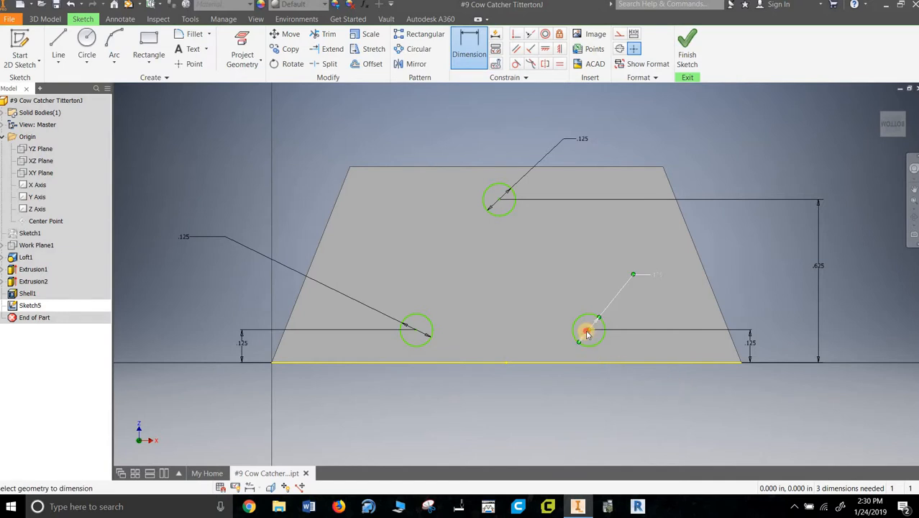
left_click(589, 332)
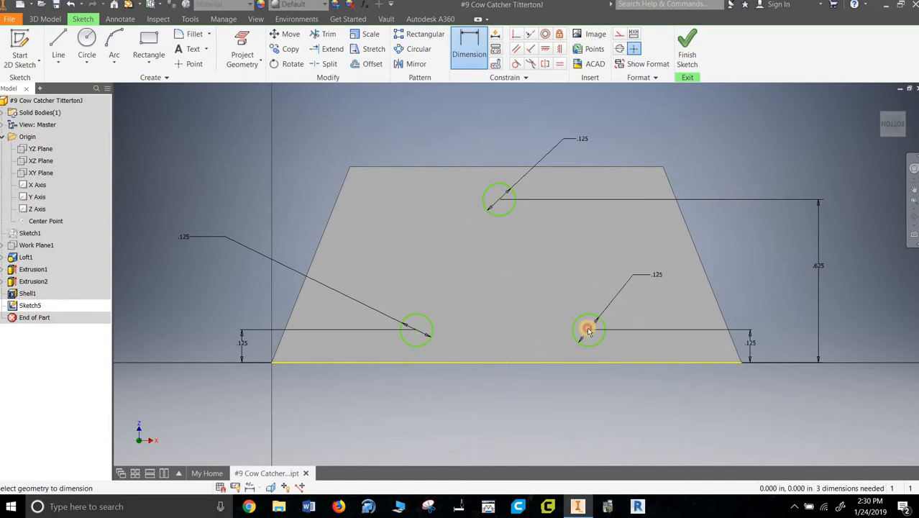
left_click(588, 329)
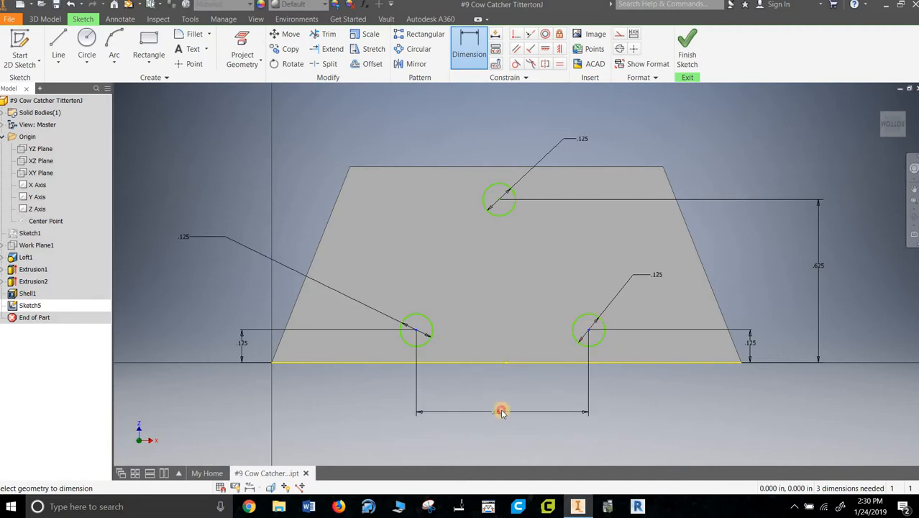
left_click(502, 411)
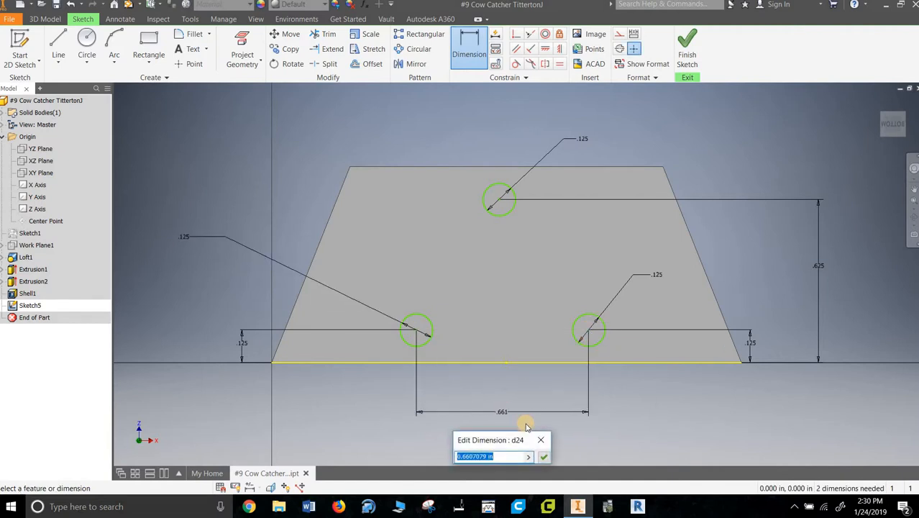
type("1")
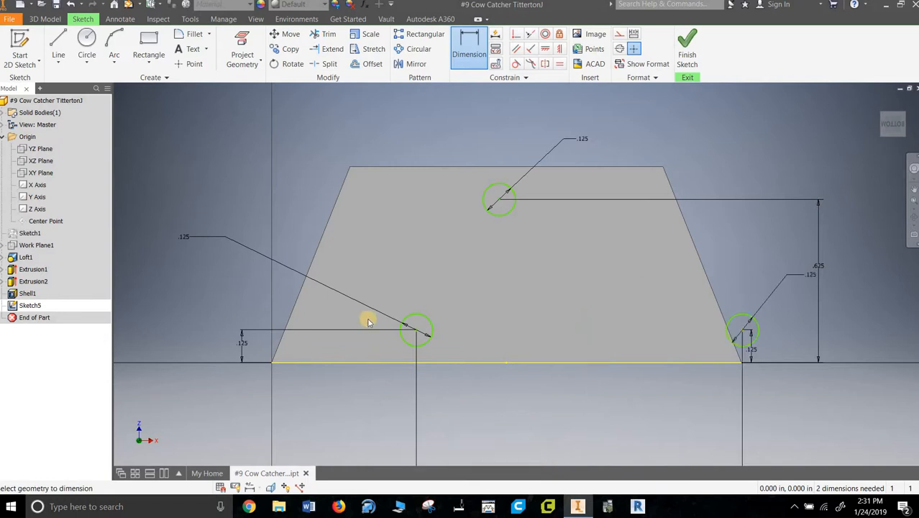
mouse_move(739, 385)
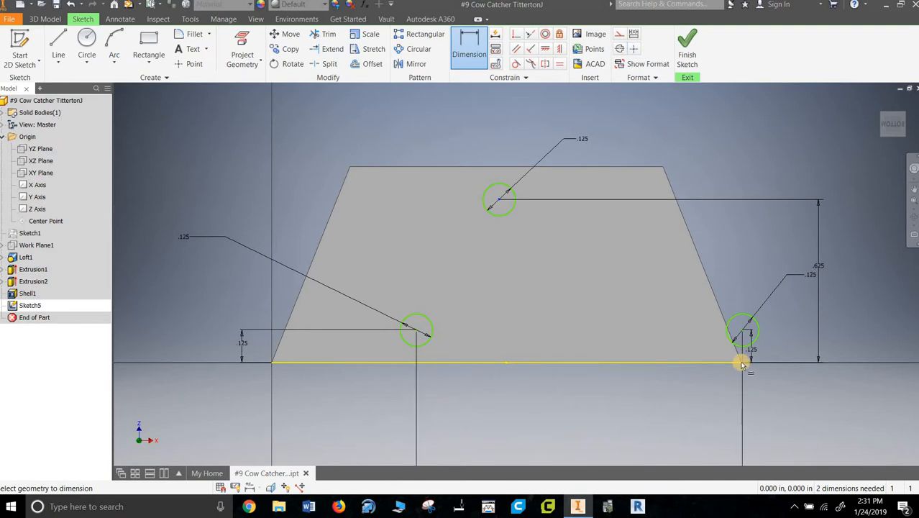
left_click(743, 363)
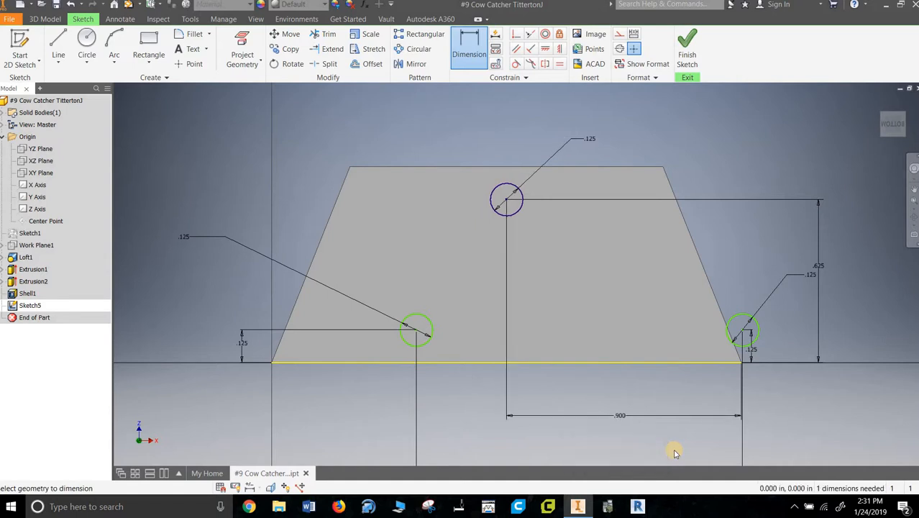
mouse_move(553, 439)
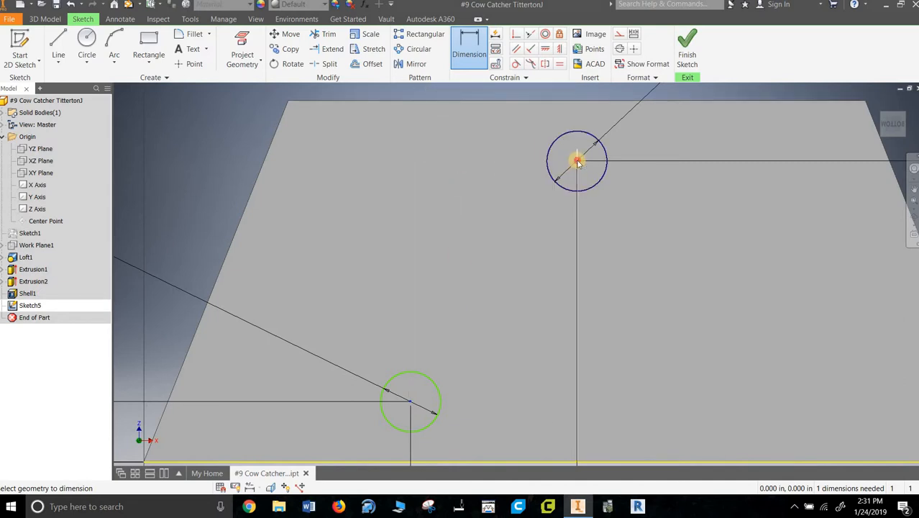
left_click(494, 297)
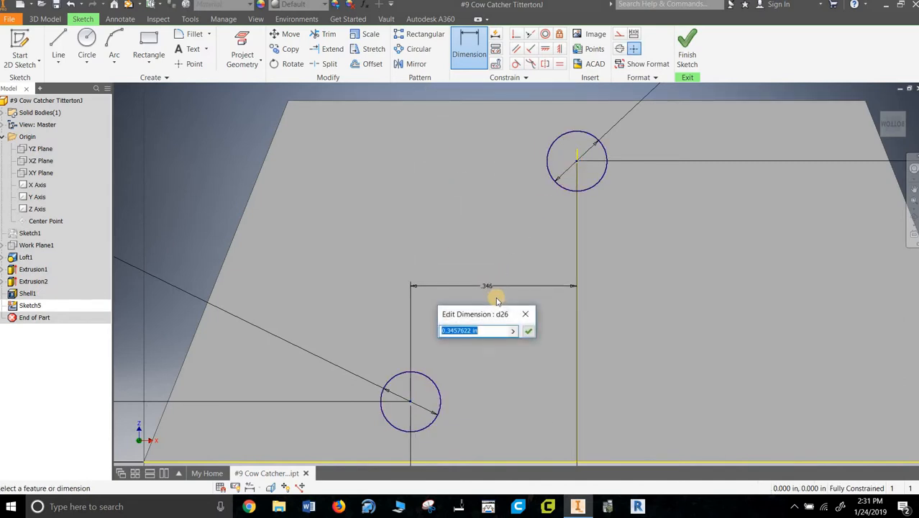
type("0")
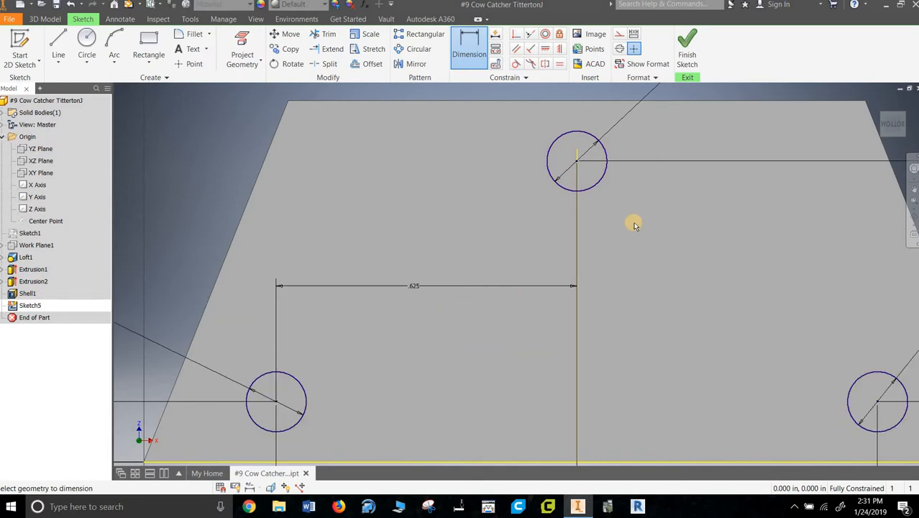
scroll("down", 3)
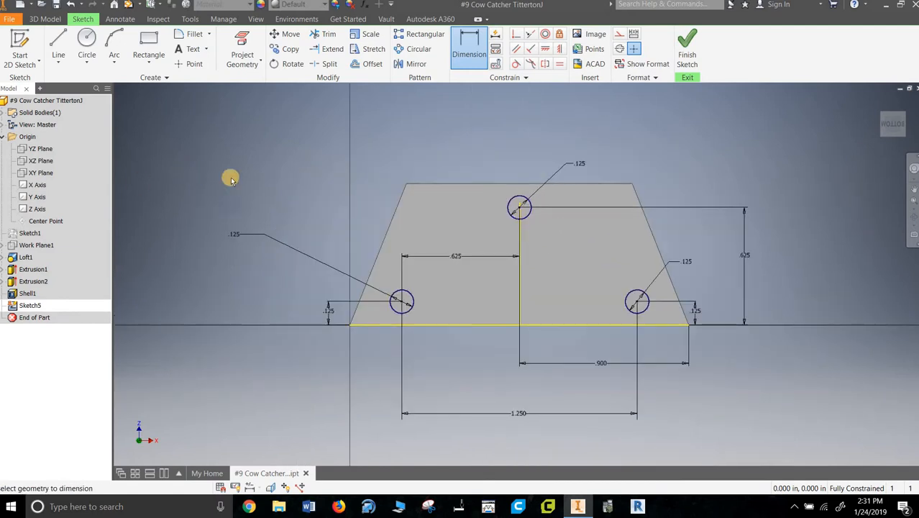
Finish the sketch and extrude the three circles 0.125 into pegs as Extrusion3
left_click(686, 43)
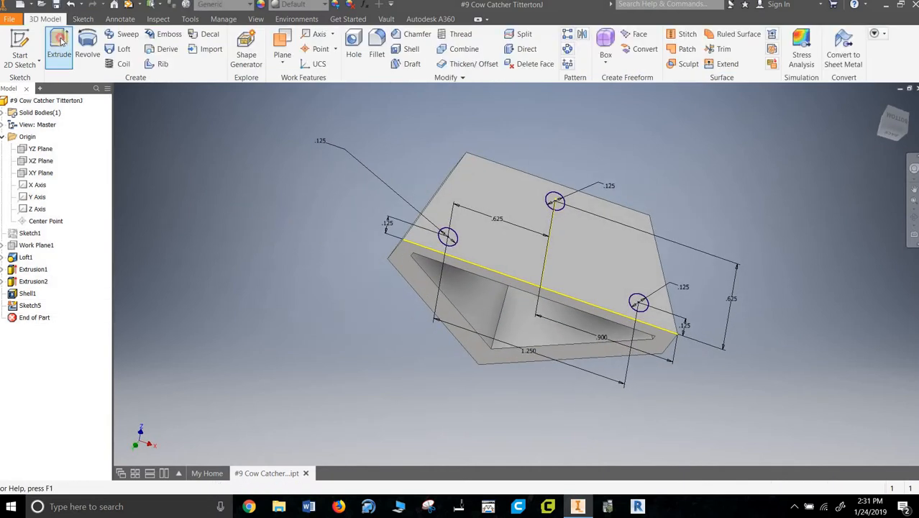
left_click(59, 44)
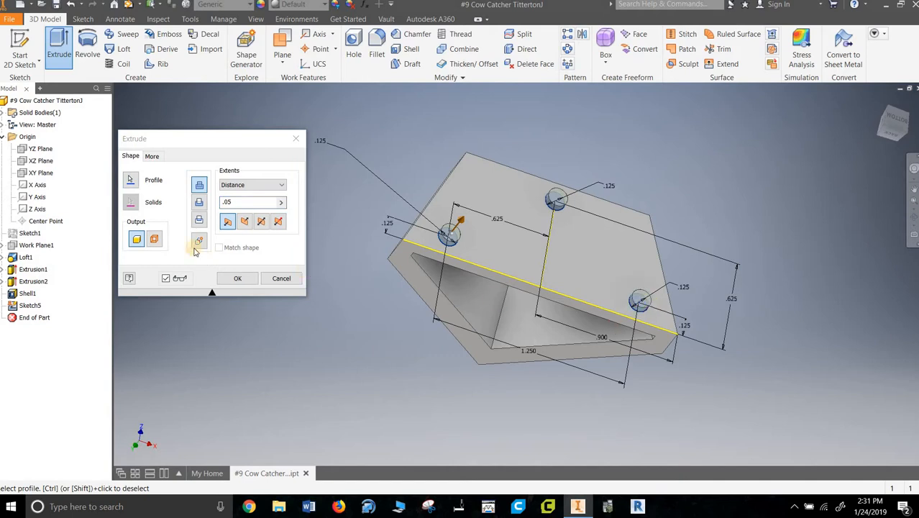
left_click(250, 201)
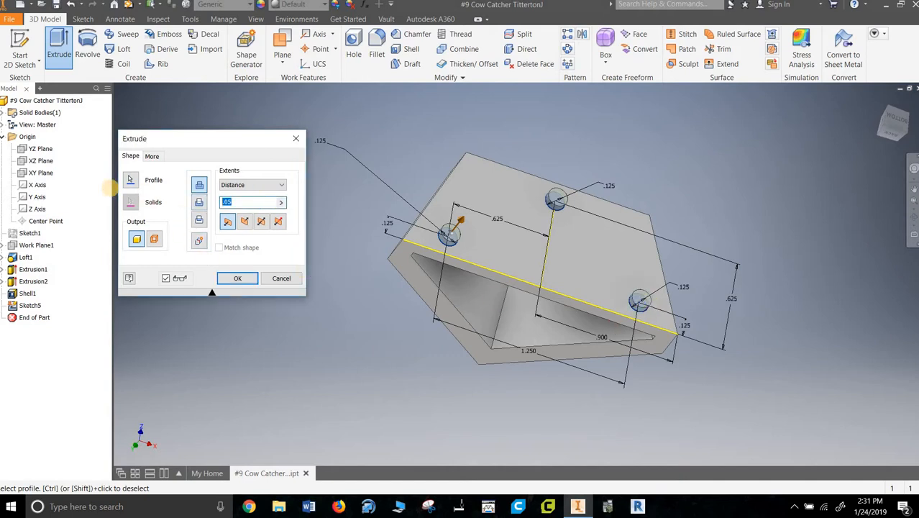
type("0.")
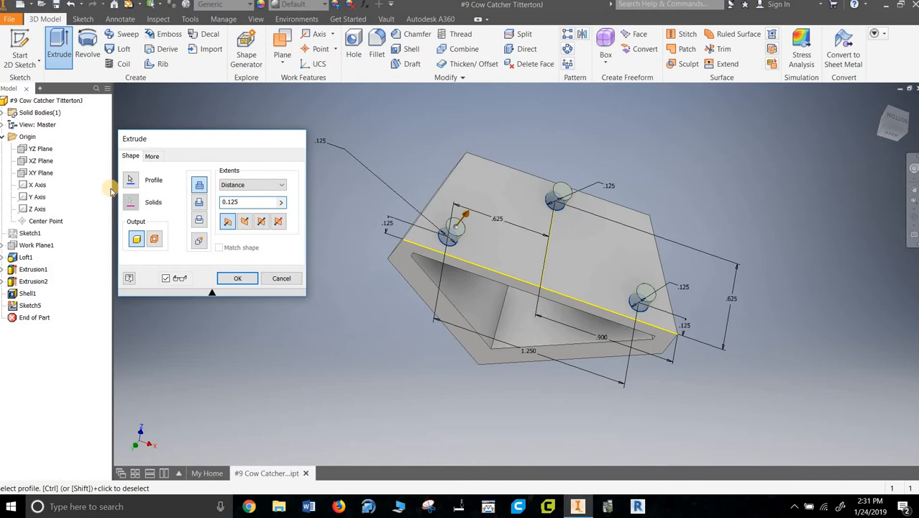
left_click(238, 278)
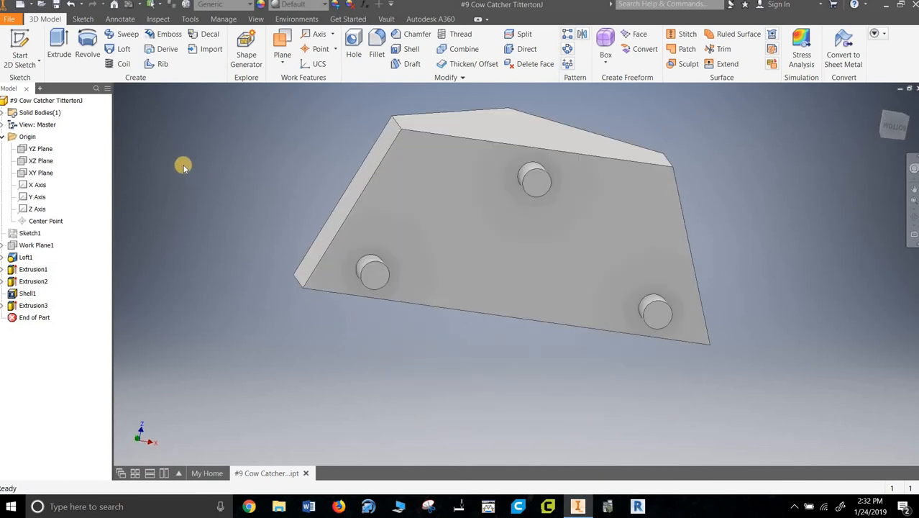
mouse_move(390, 115)
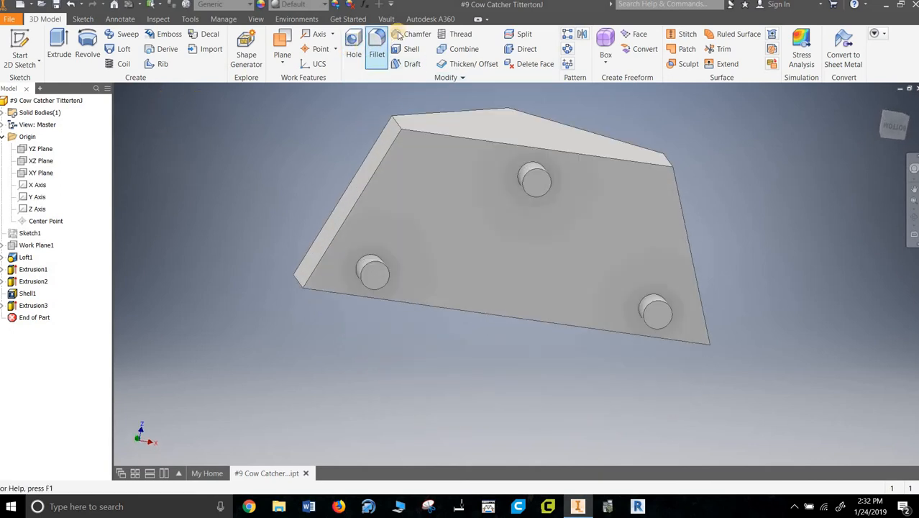
Chamfer the lower-left peg's end with distance 0.01 at 45°
left_click(417, 33)
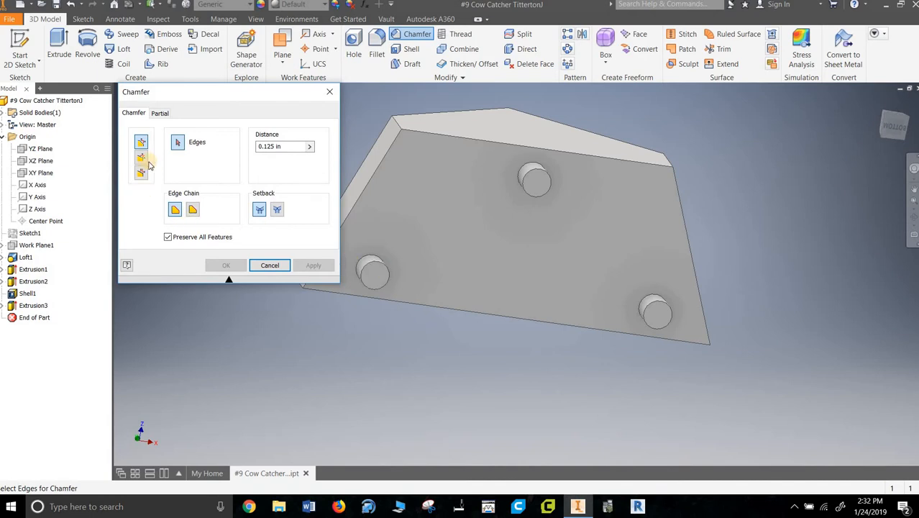
left_click(140, 158)
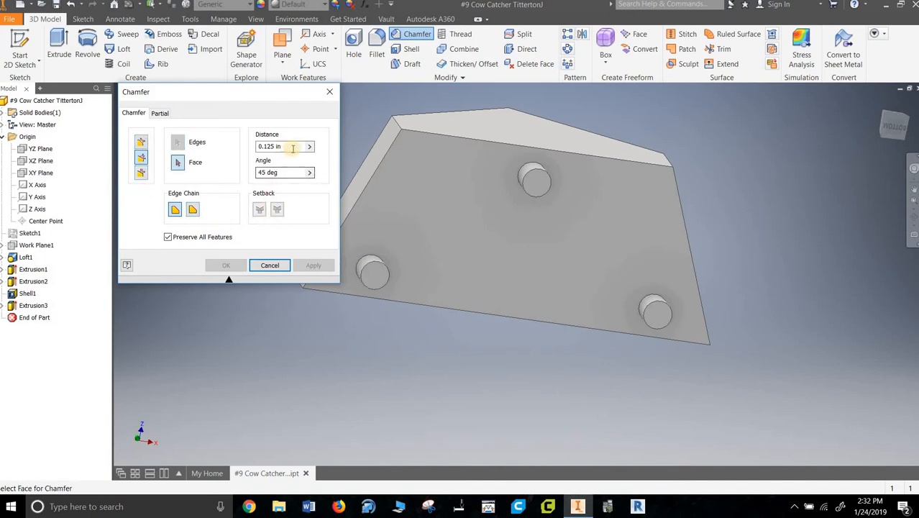
left_click(281, 146)
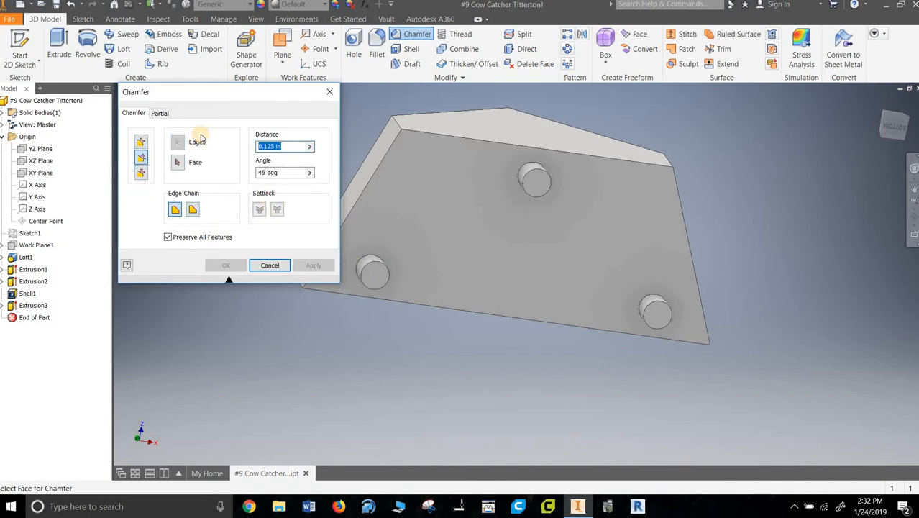
type("0.01")
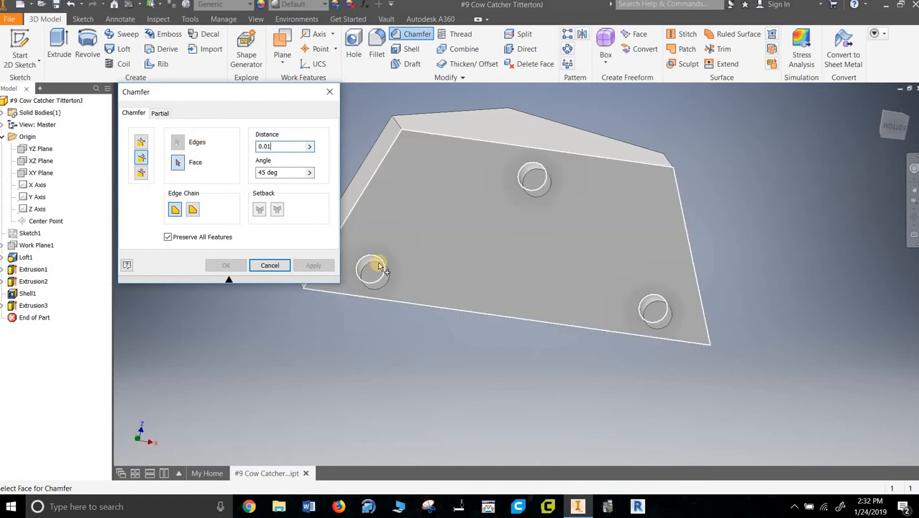
left_click(177, 141)
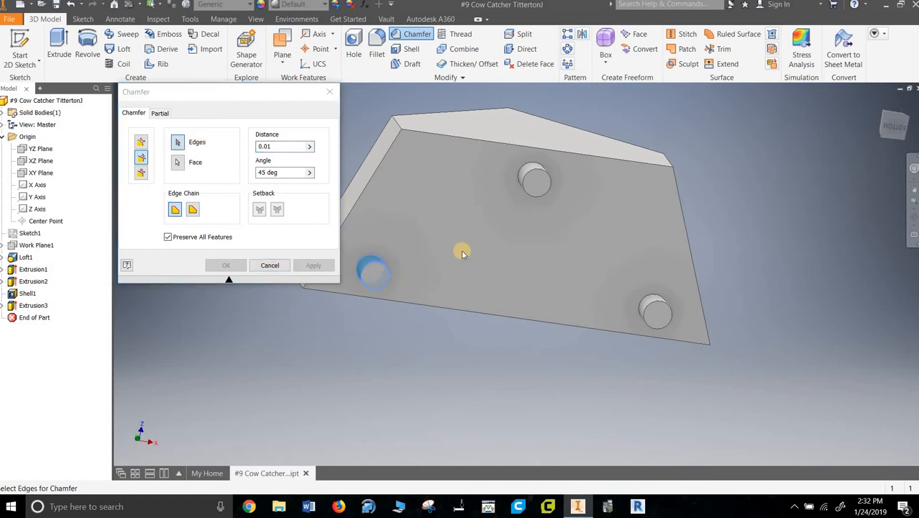
left_click(270, 265)
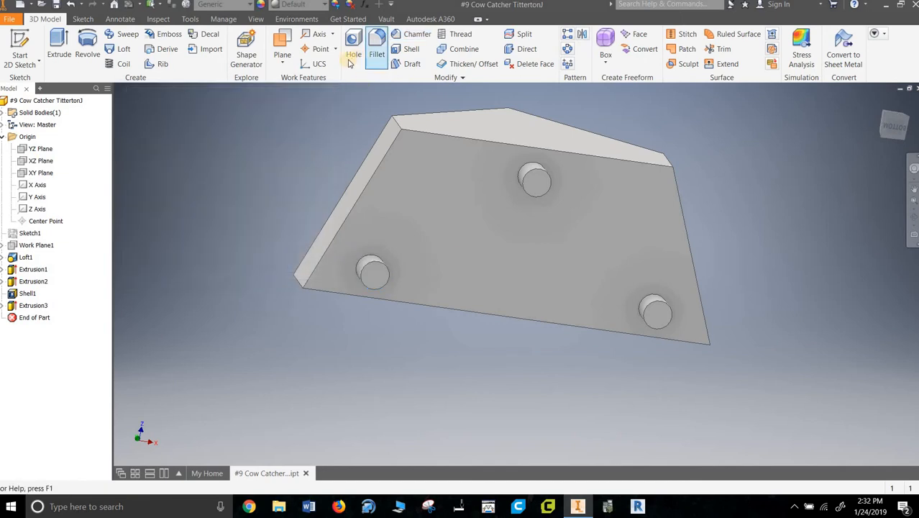
Chamfer the remaining pegs, orbiting to pick the lower-right peg's end face
left_click(417, 34)
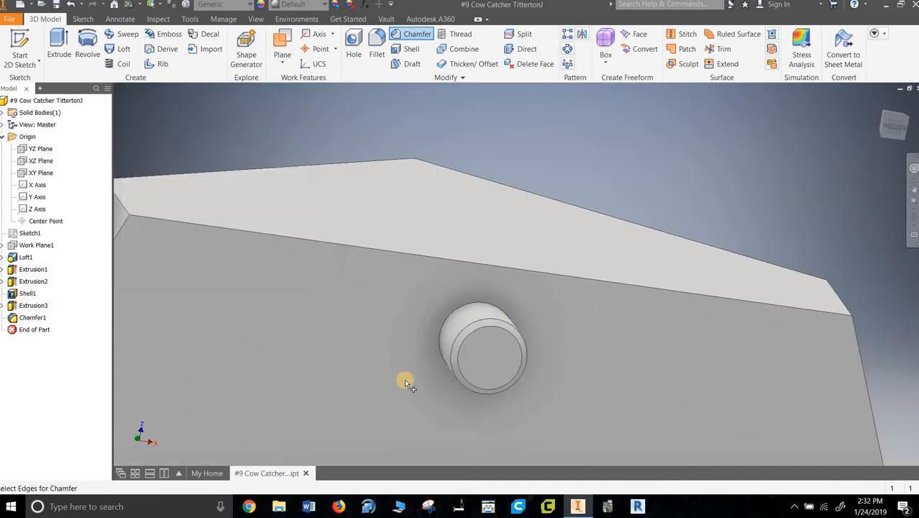
left_click(417, 34)
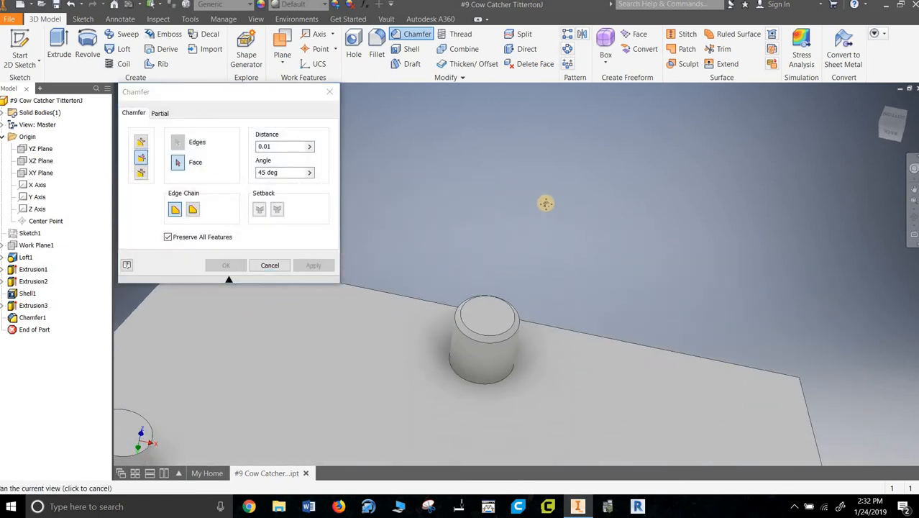
left_click_drag(547, 204, 545, 301)
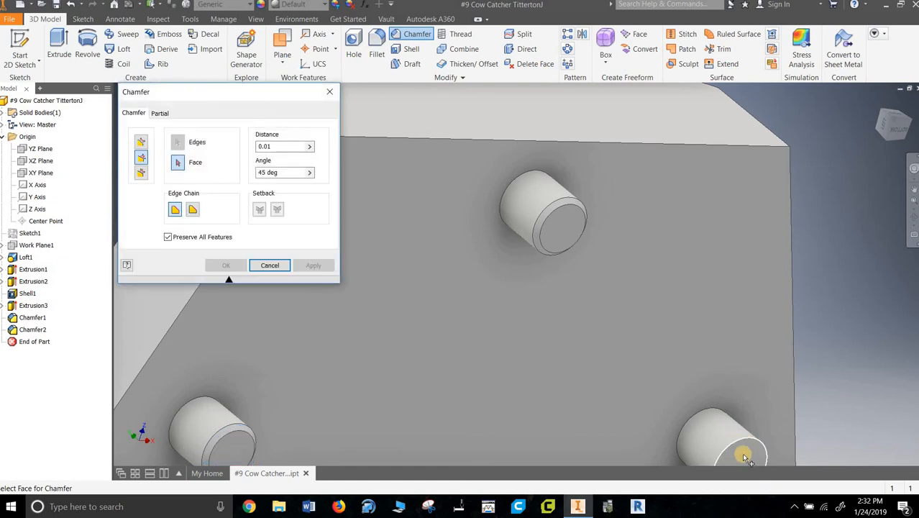
left_click(314, 265)
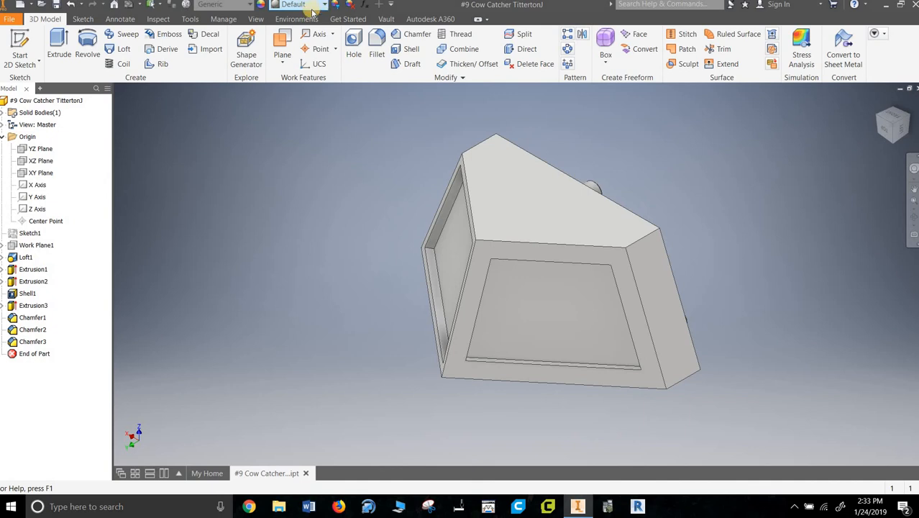
Apply the Gold appearance to the whole cow catcher from the Quick Access Toolbar
left_click(293, 4)
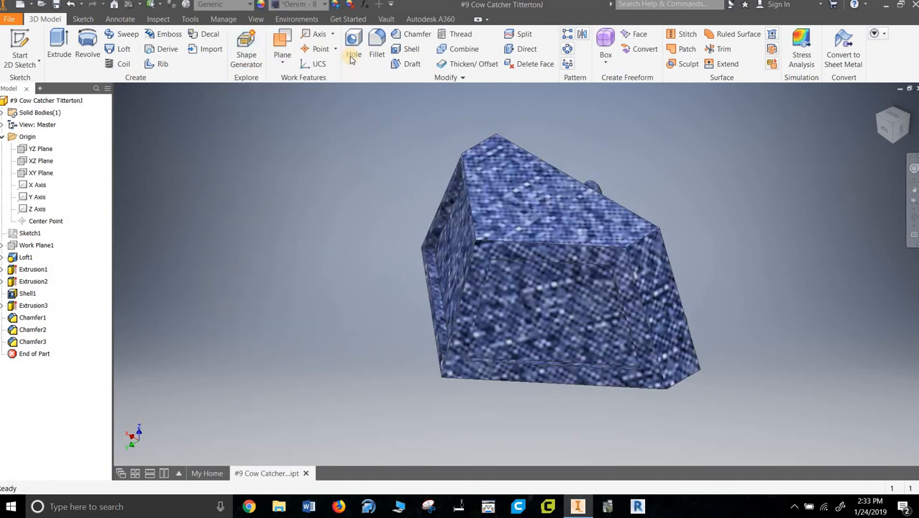
left_click(223, 5)
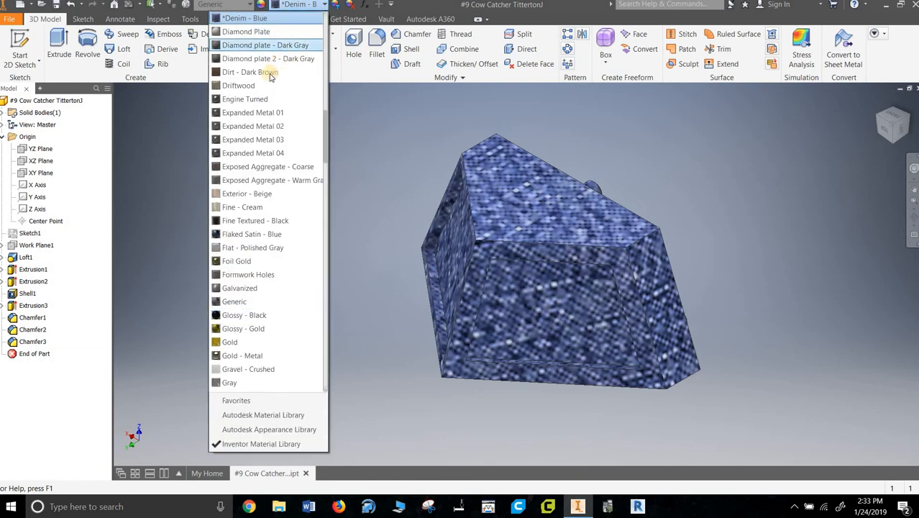
scroll("down", 3)
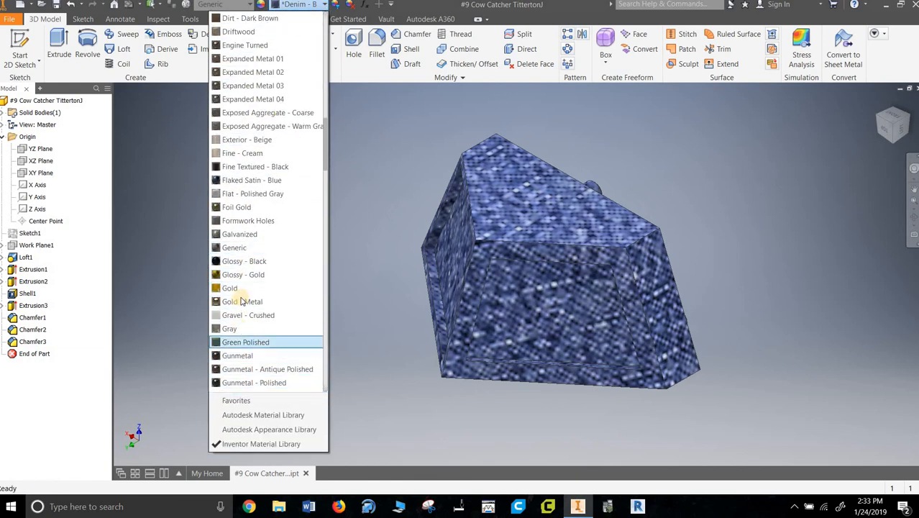
left_click(230, 288)
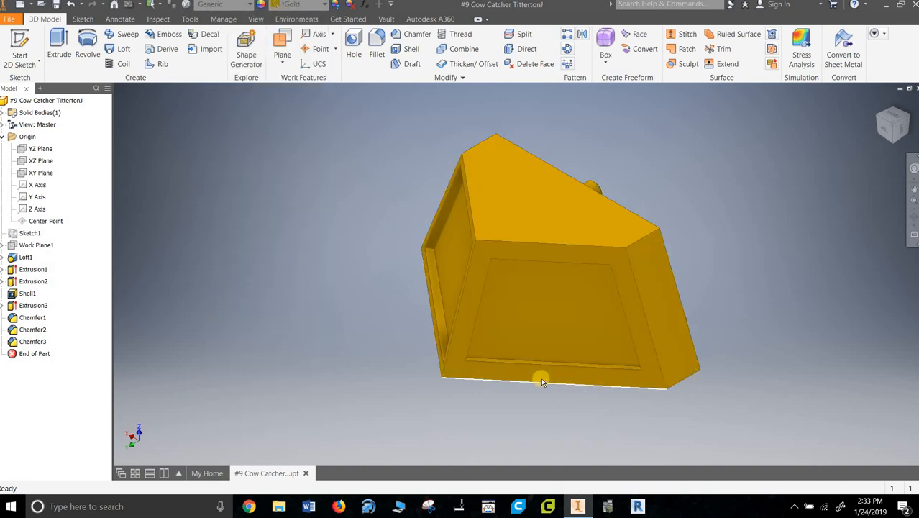